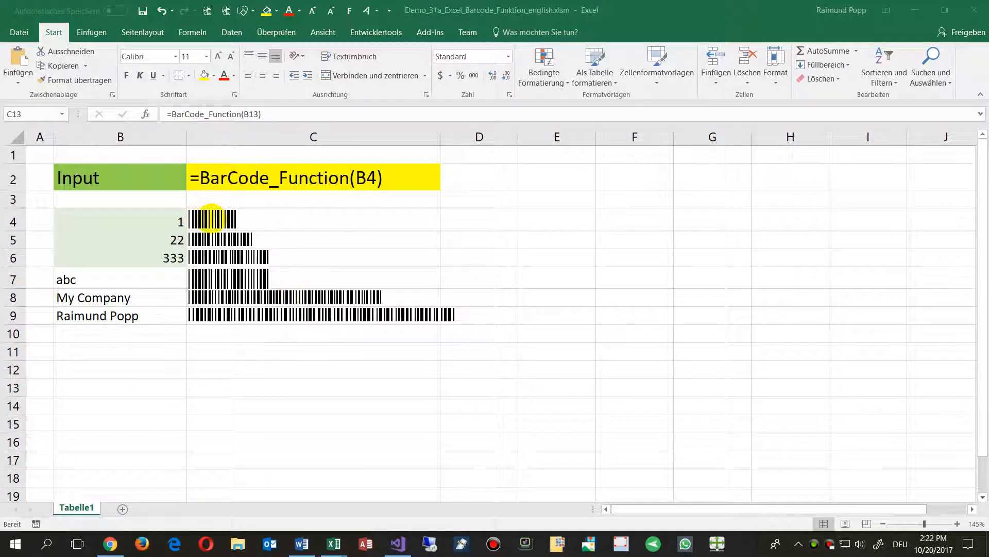
{"action": "mouse_move", "coordinate": [220, 239]}
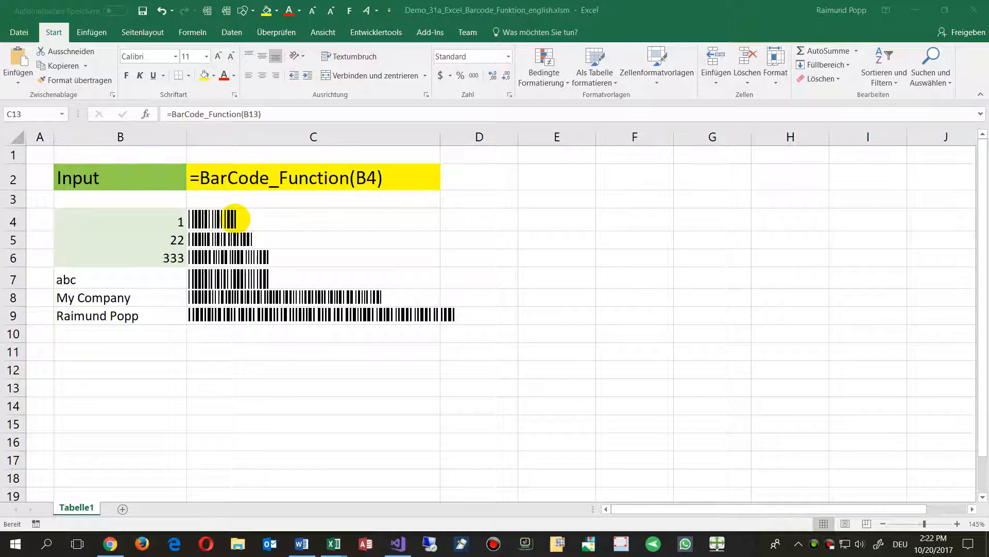
{"action": "mouse_move", "coordinate": [186, 134]}
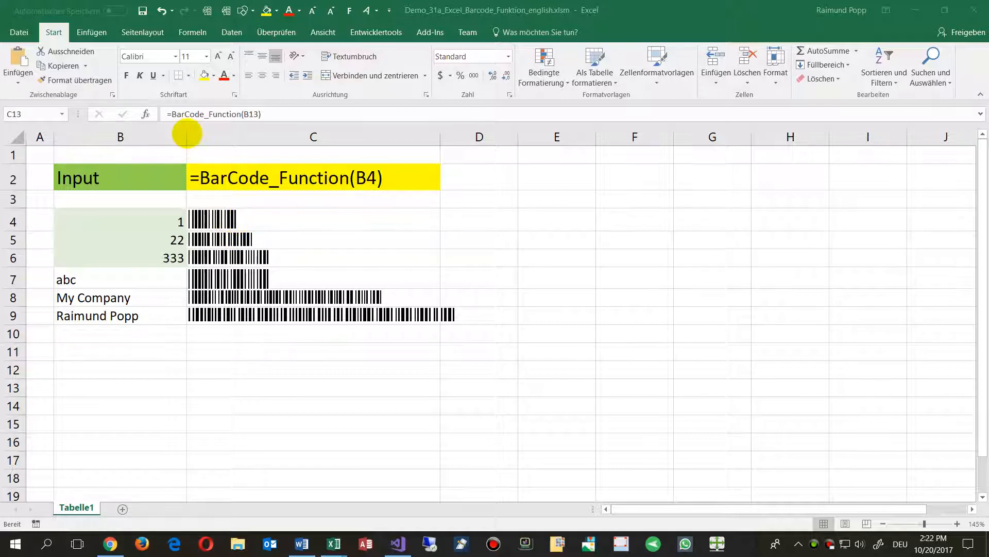
- Inspect the barcode formula in C4 after checking the empty C13
{"action": "left_click", "coordinate": [312, 387]}
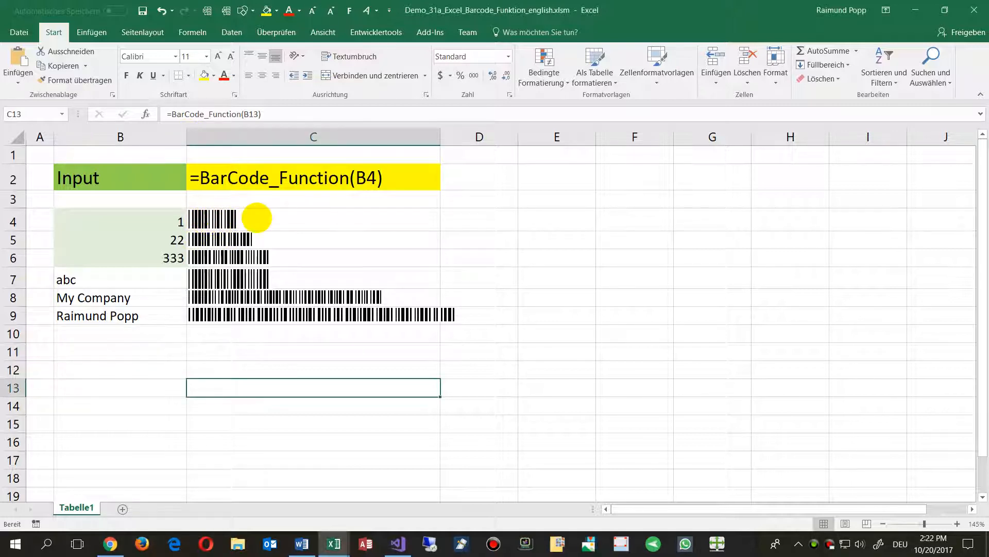
{"action": "left_click", "coordinate": [313, 219]}
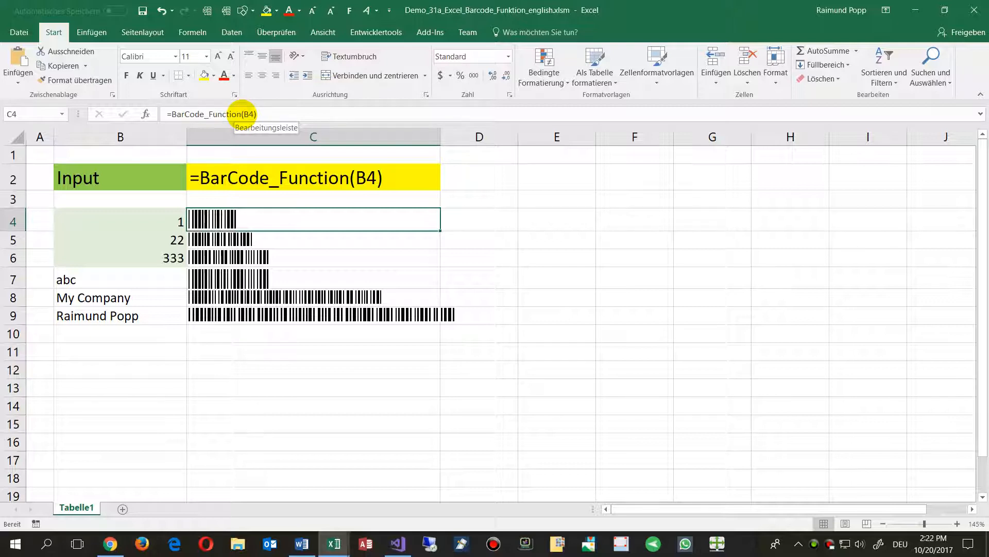
{"action": "mouse_move", "coordinate": [207, 491]}
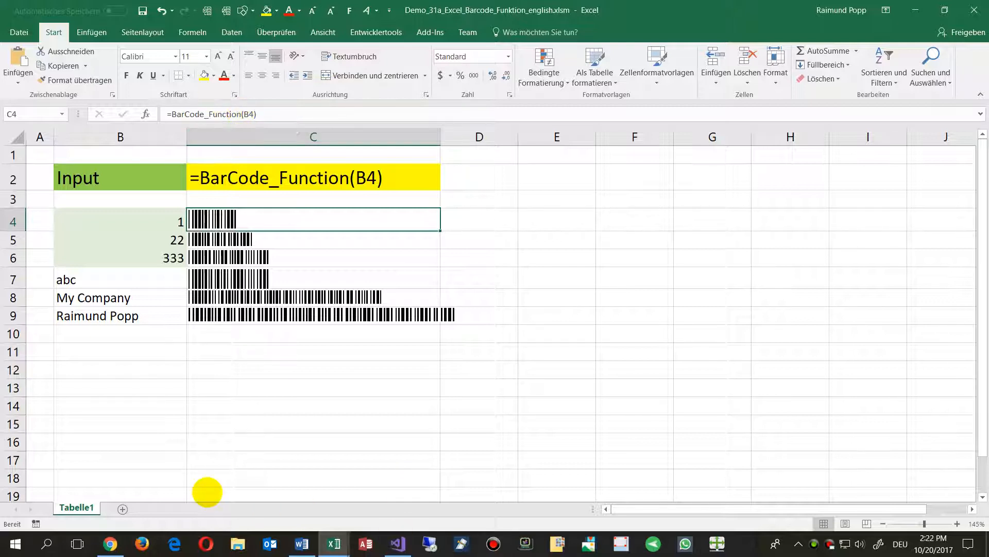
{"action": "mouse_move", "coordinate": [323, 372]}
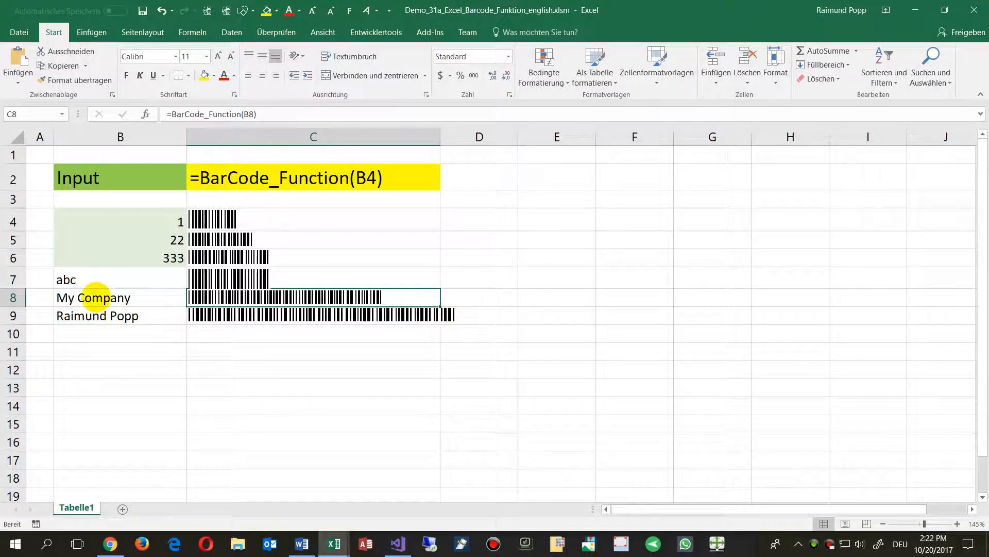
- Paste the My Company row into row 10 and start renaming B10 to 'test Code'
{"action": "left_click", "coordinate": [120, 297]}
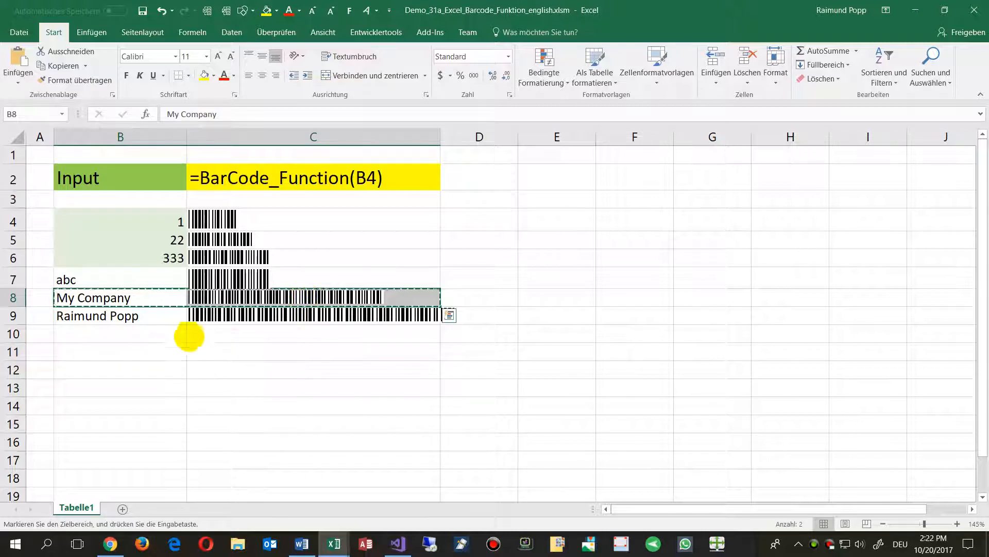
{"action": "key", "text": "Return"}
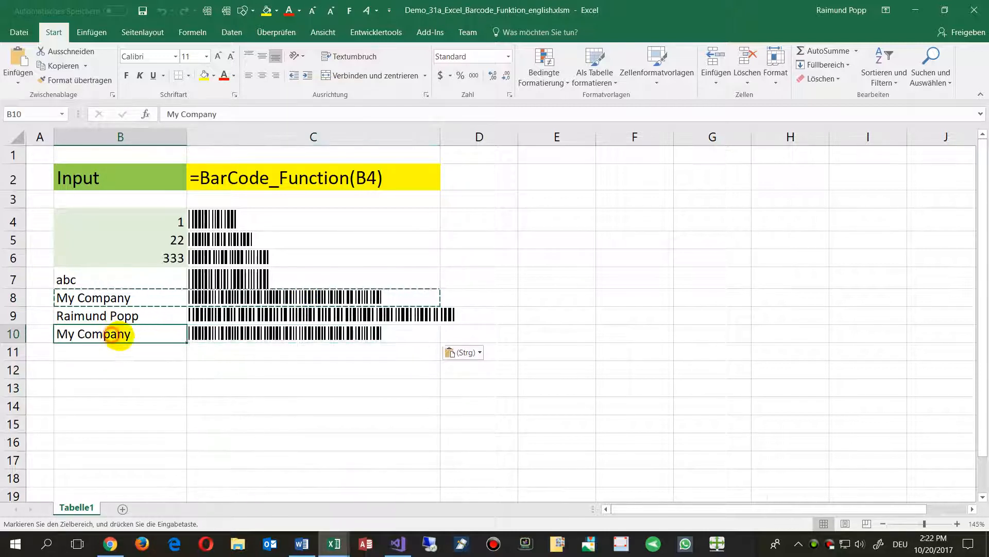
{"action": "double_click", "coordinate": [93, 334]}
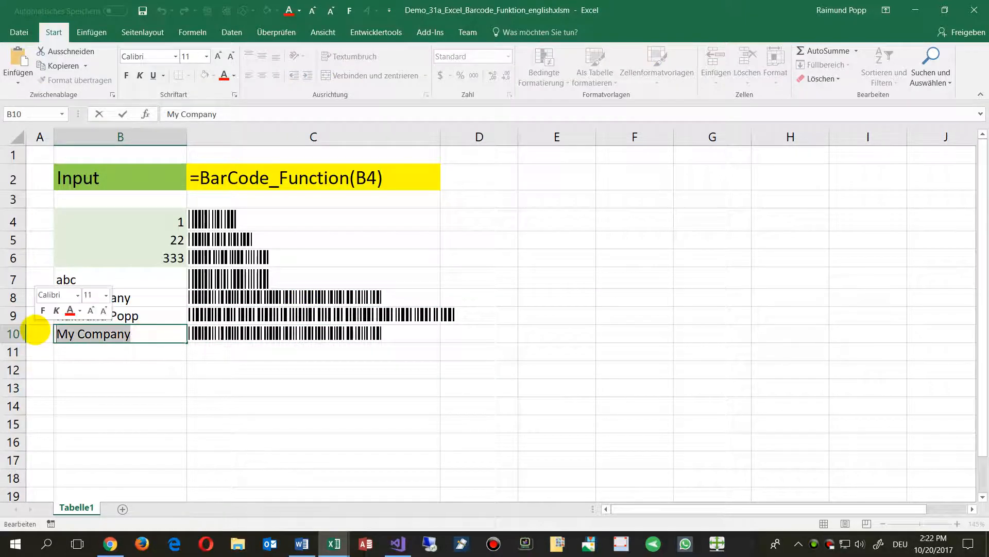
{"action": "type", "text": "test Code"}
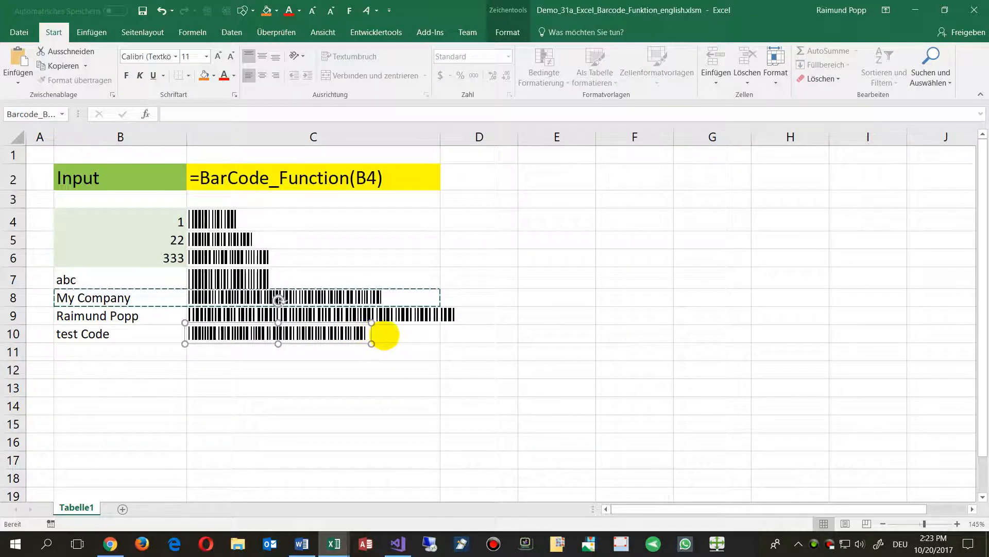
{"action": "mouse_move", "coordinate": [139, 258]}
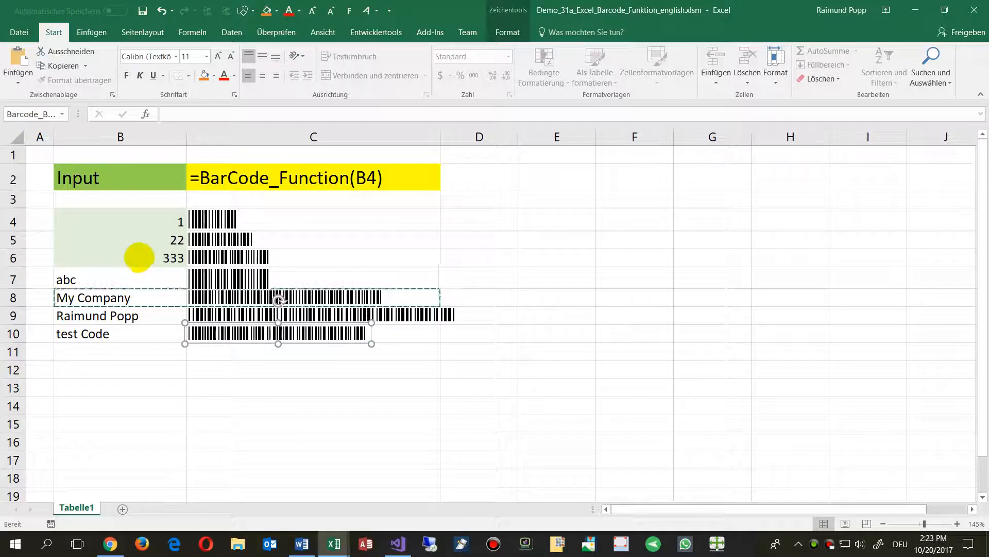
{"action": "mouse_move", "coordinate": [163, 382]}
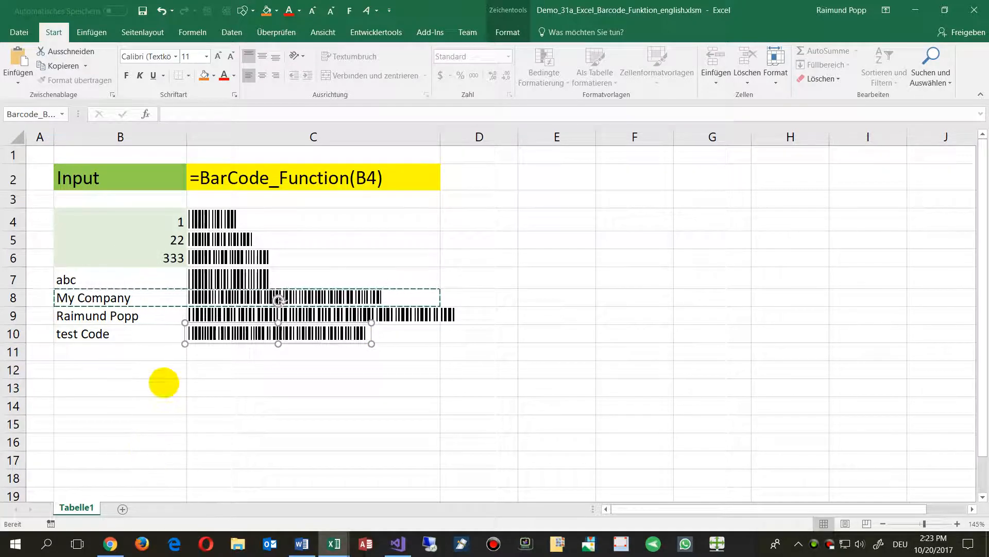
{"action": "mouse_move", "coordinate": [366, 316]}
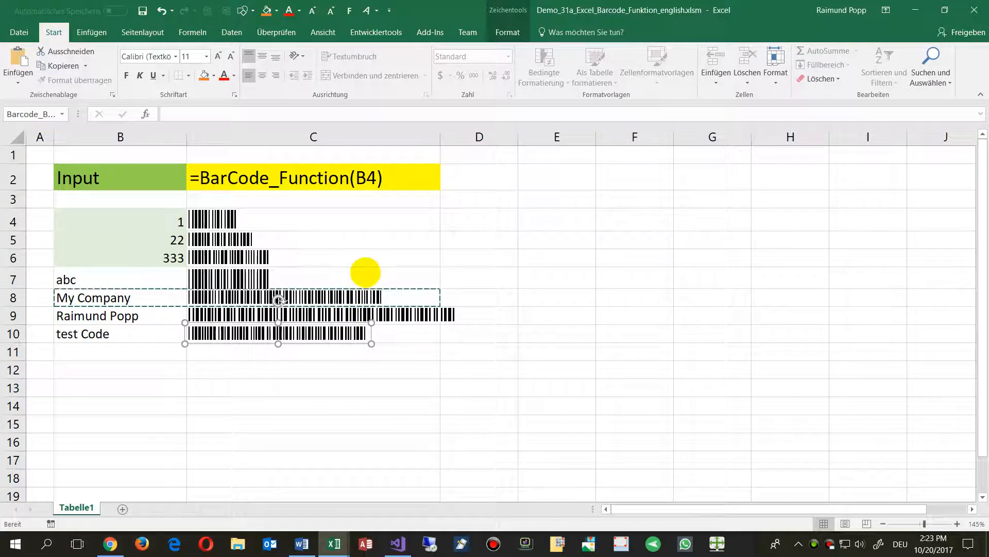
{"action": "mouse_move", "coordinate": [391, 322]}
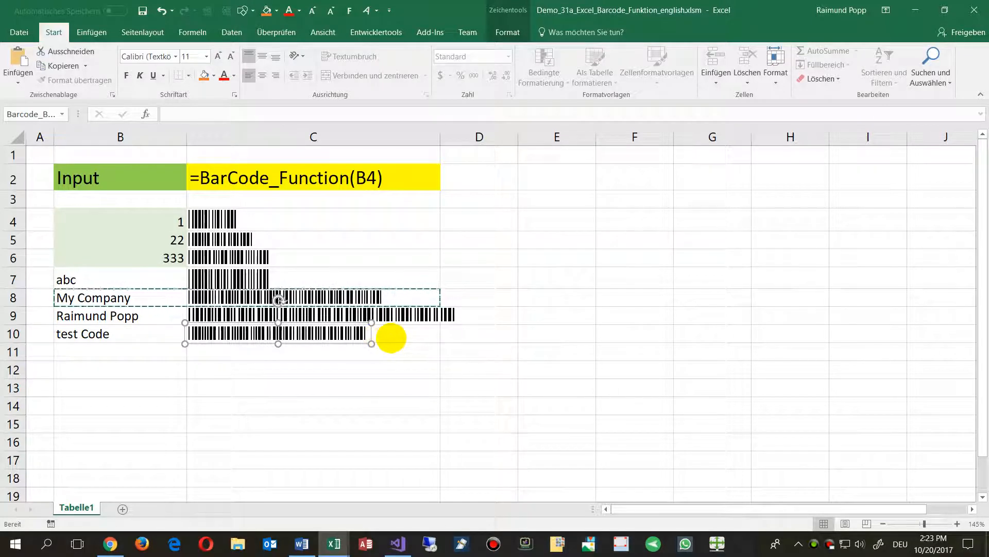
- Compare the BarCode_Function formulas in C10 and C4, then paste C10's formula into C11
{"action": "left_click", "coordinate": [314, 333]}
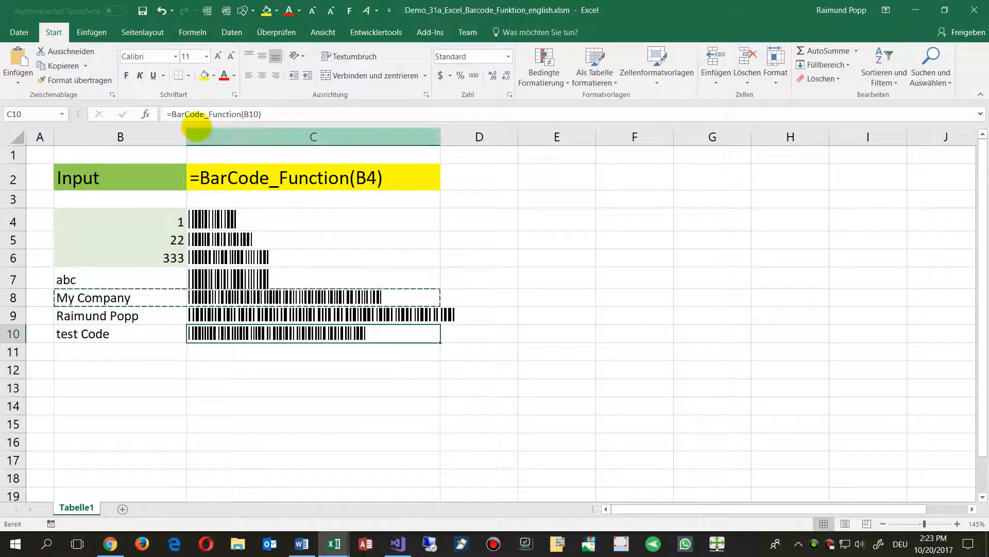
{"action": "left_click", "coordinate": [313, 220]}
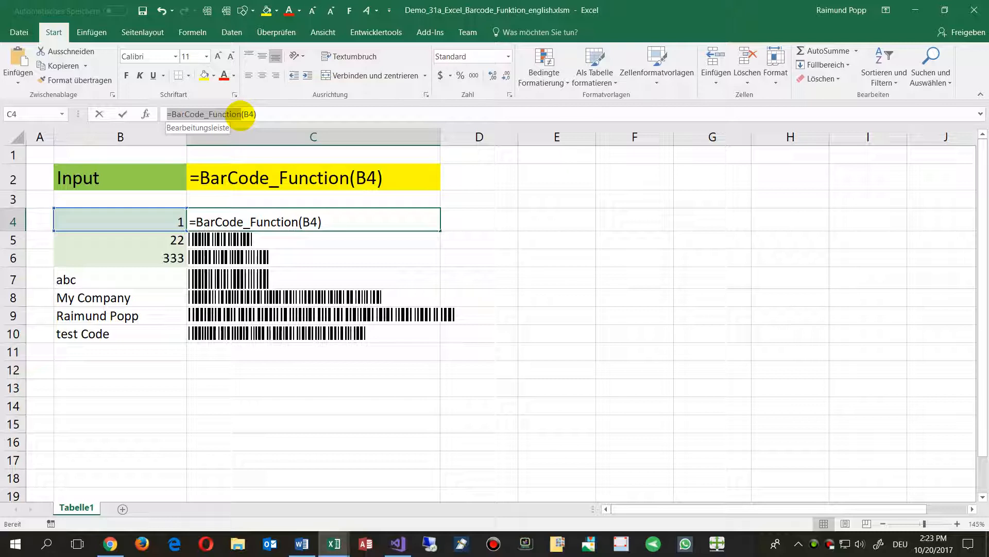
{"action": "left_click", "coordinate": [211, 113]}
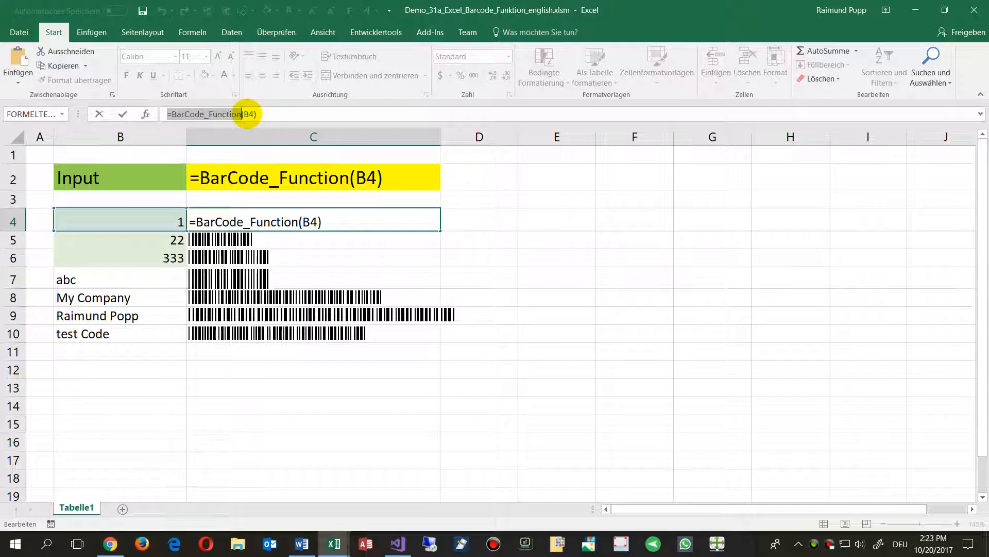
{"action": "left_click", "coordinate": [278, 300]}
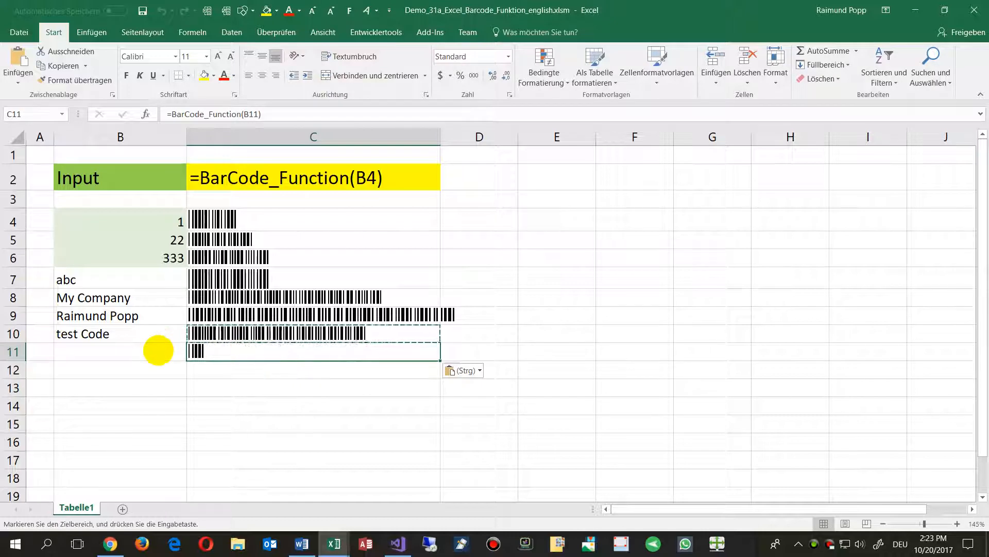
- Enter 'dddd' in B11, remove the stray barcode shape and select C11
{"action": "type", "text": "dddd"}
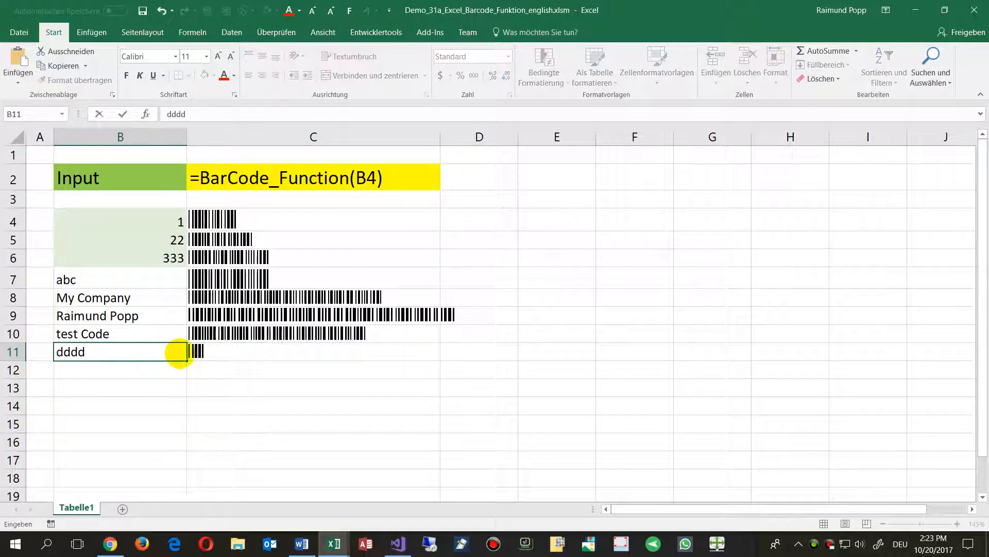
{"action": "left_click", "coordinate": [237, 352]}
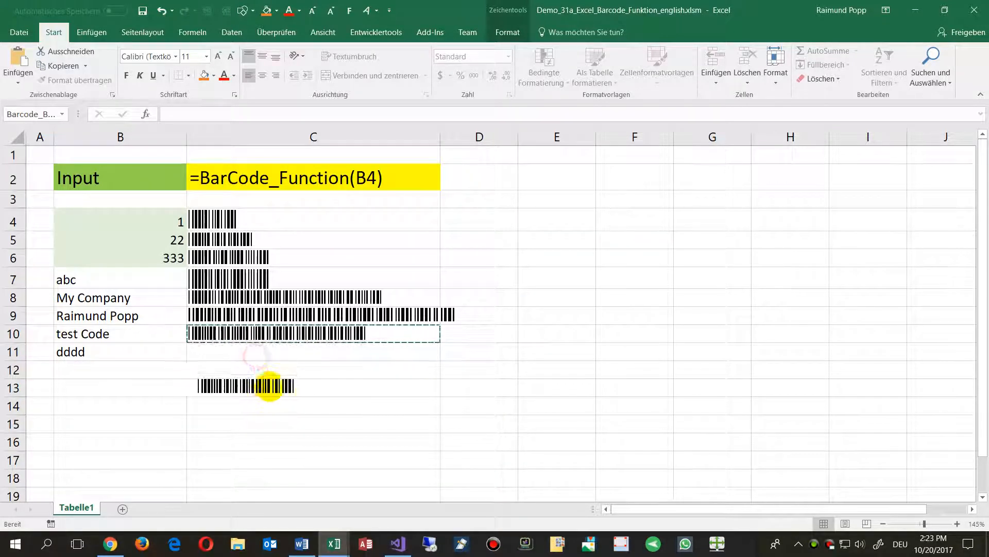
{"action": "left_click", "coordinate": [252, 386]}
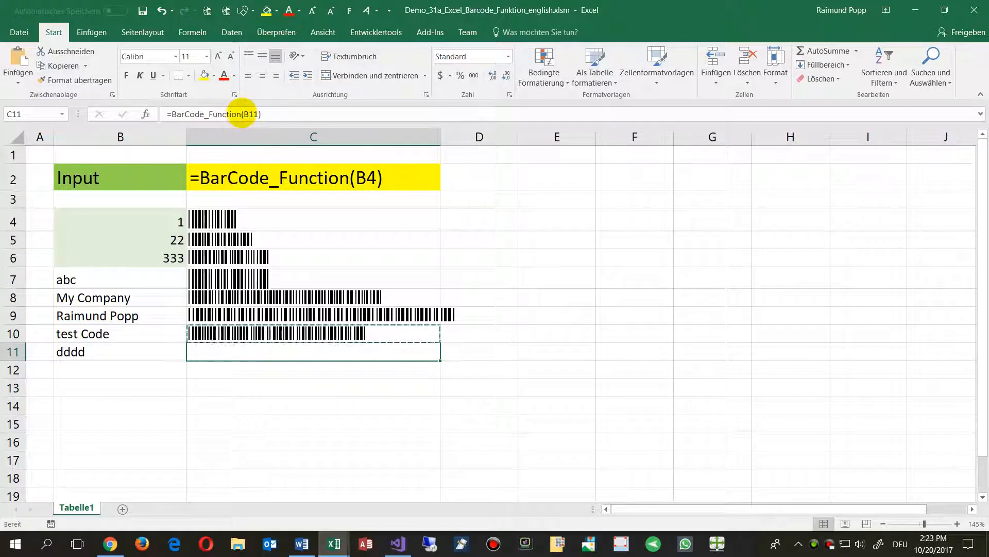
{"action": "mouse_move", "coordinate": [240, 114]}
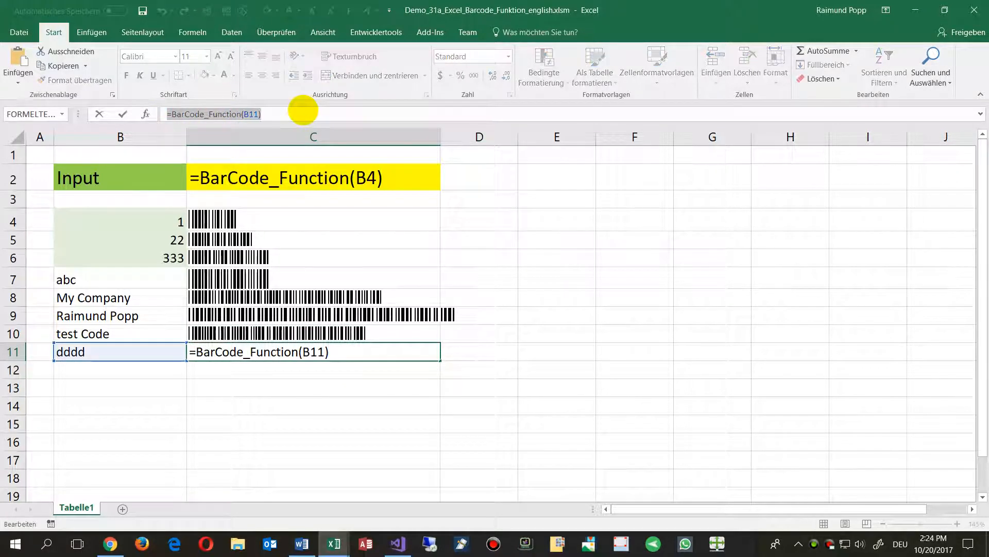
- Enter =BarCode_Function(B11) in C11 so a barcode appears beside 'dddd'
{"action": "type", "text": "=bar"}
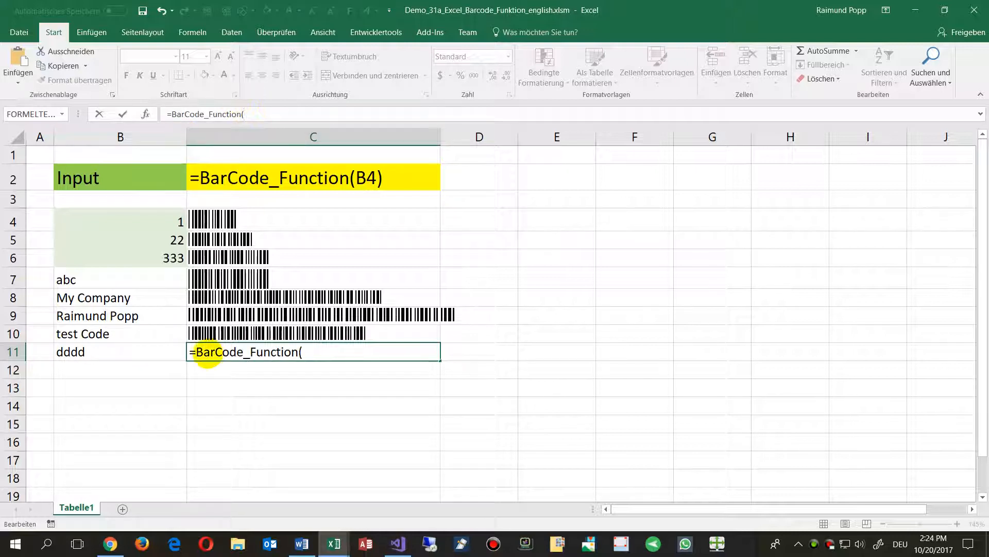
{"action": "left_click", "coordinate": [120, 351]}
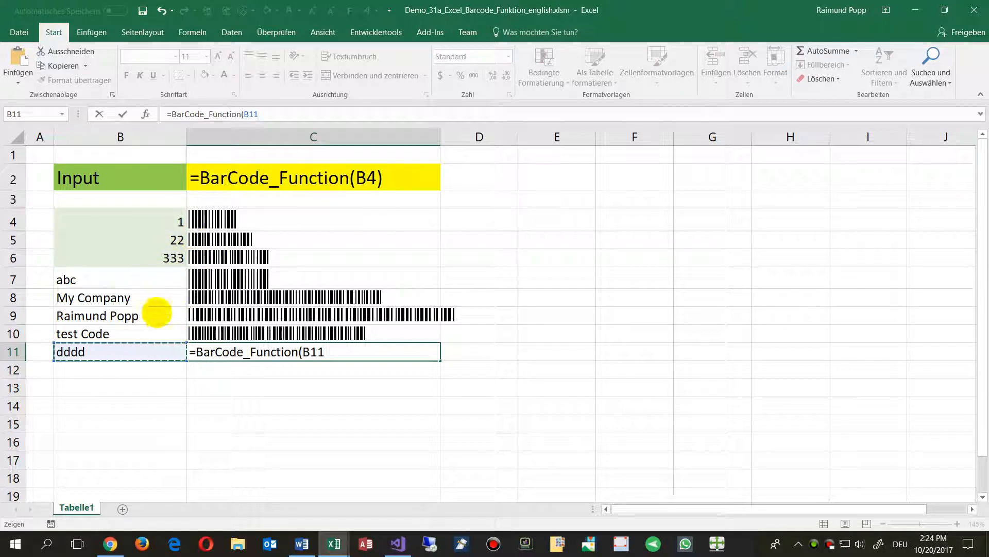
{"action": "left_click", "coordinate": [312, 351]}
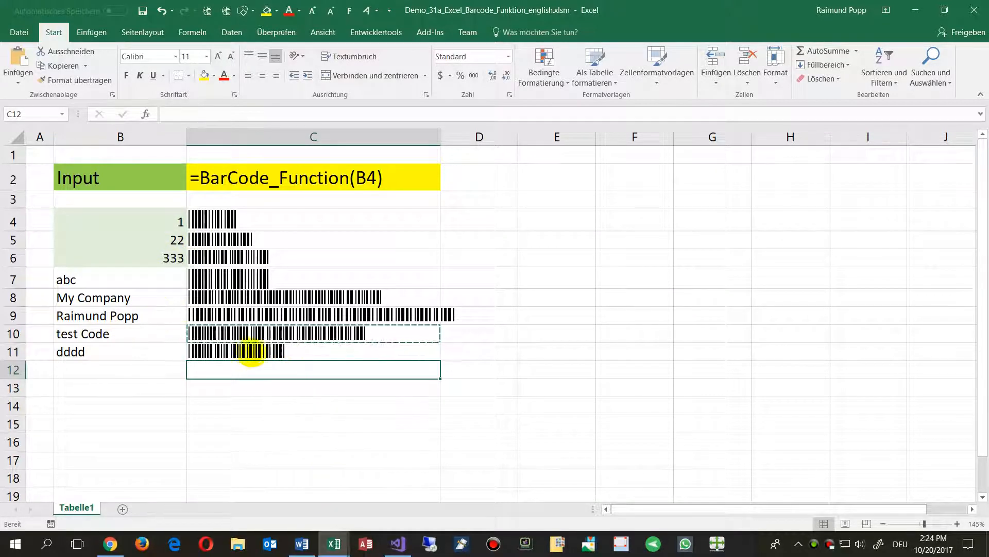
{"action": "mouse_move", "coordinate": [347, 332]}
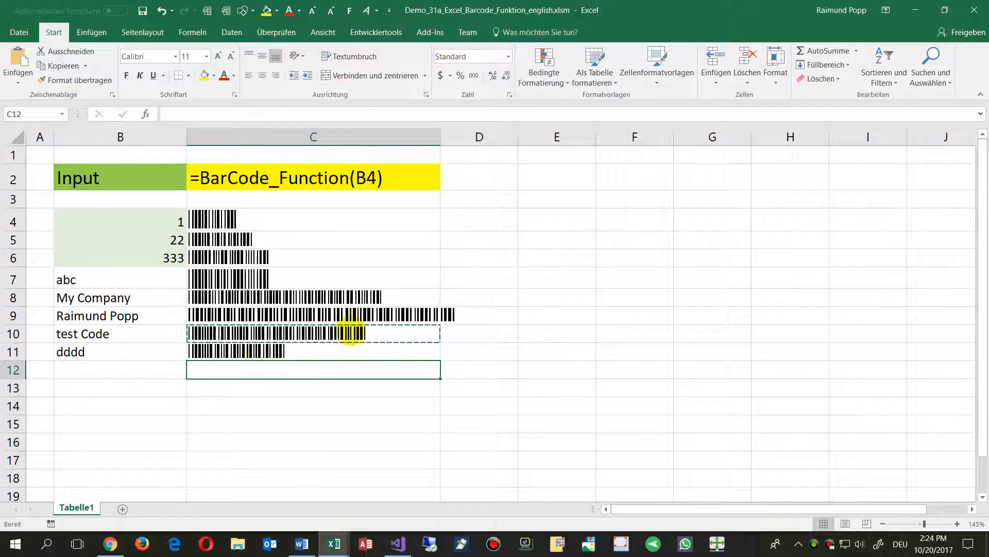
- Open the worksheet's VBA code via Code anzeigen on the Entwicklertools tab
{"action": "left_click", "coordinate": [314, 352]}
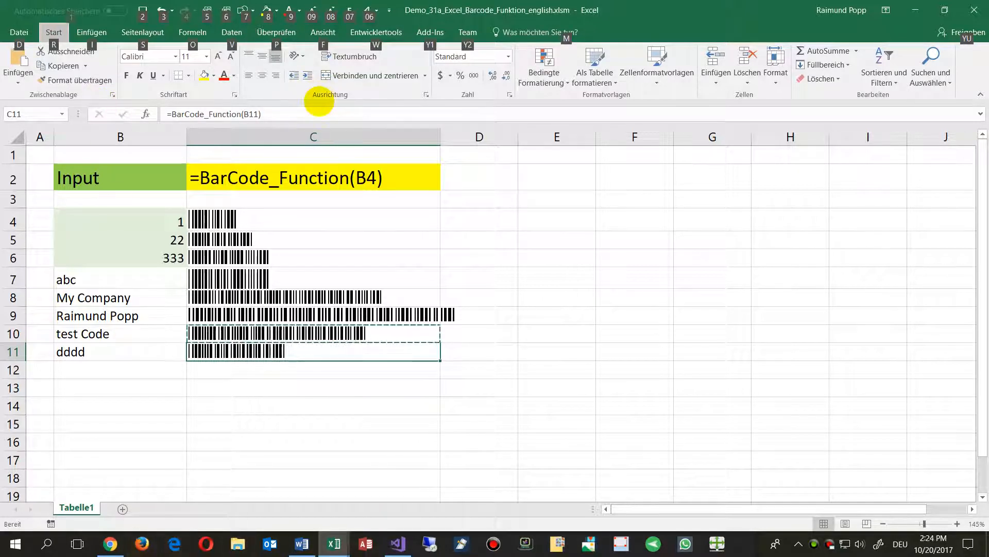
{"action": "left_click", "coordinate": [376, 32]}
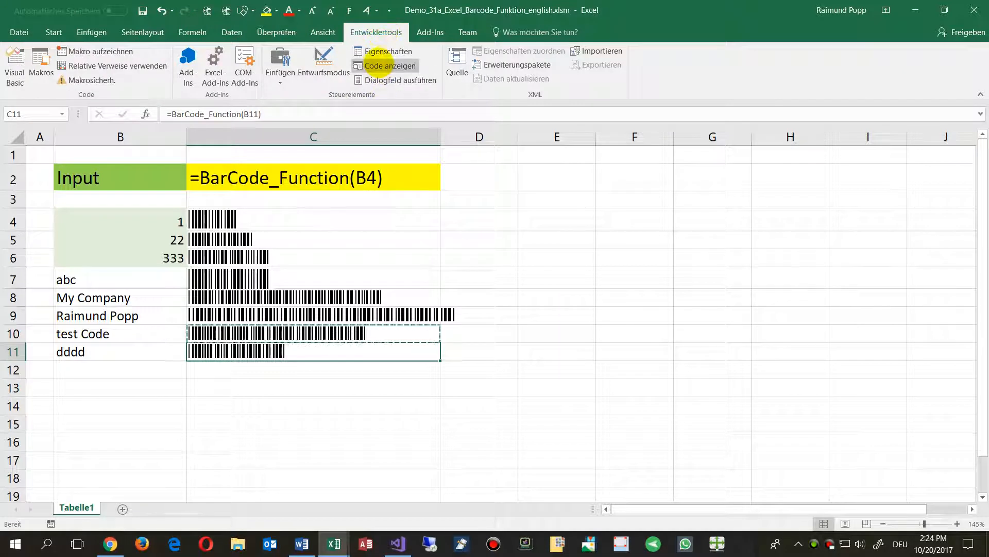
{"action": "mouse_move", "coordinate": [387, 65]}
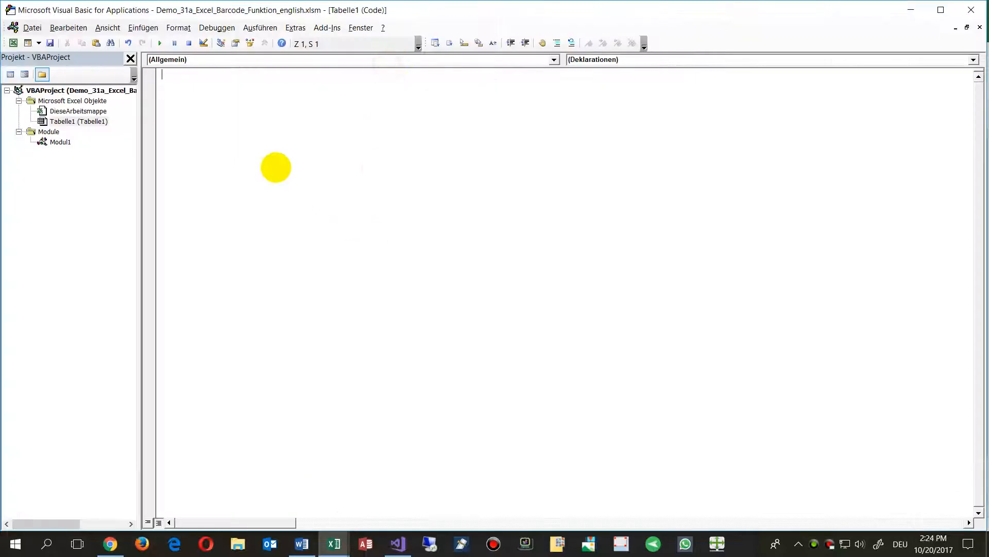
{"action": "mouse_move", "coordinate": [183, 76]}
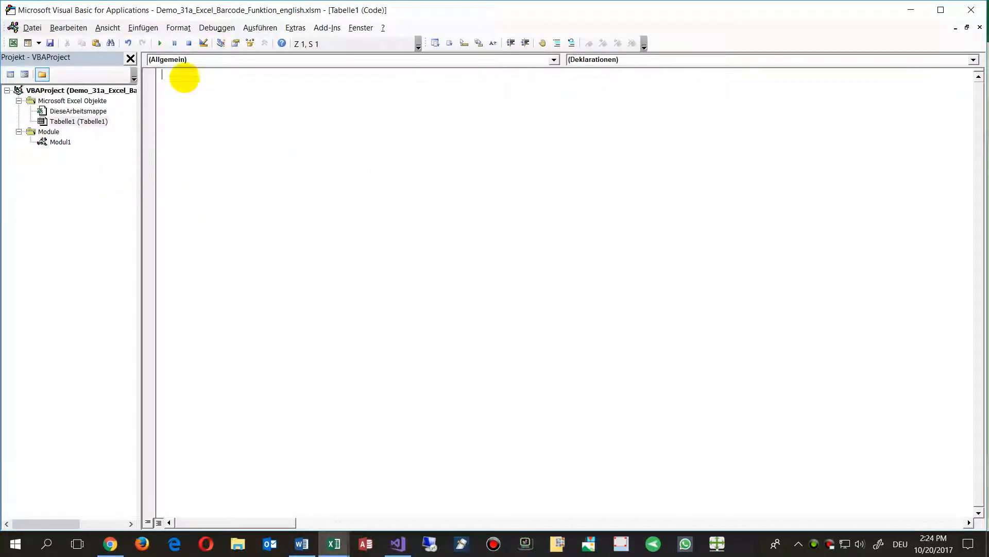
{"action": "mouse_move", "coordinate": [231, 288]}
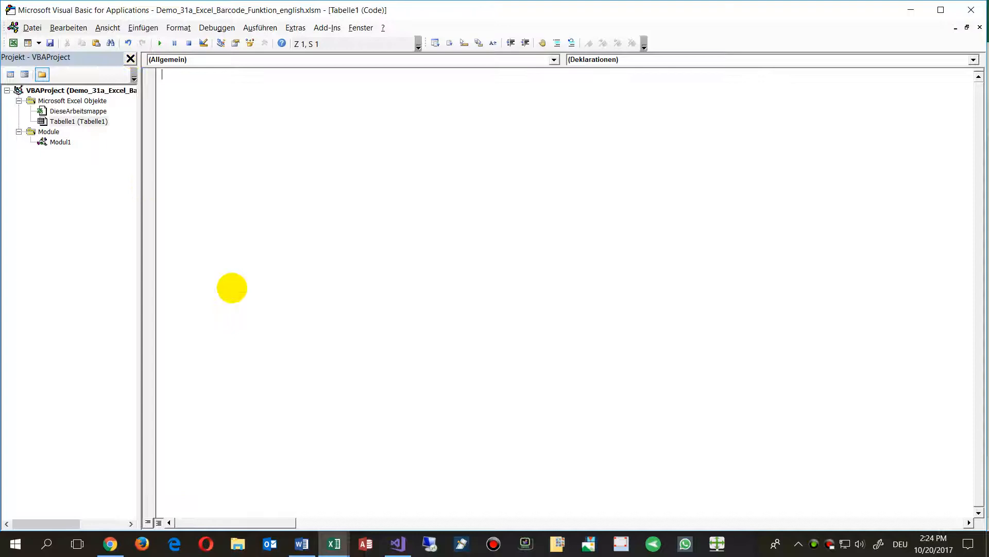
- Open Modul1 from the Project Explorer to show the BarCode_Function code
{"action": "left_click", "coordinate": [334, 543]}
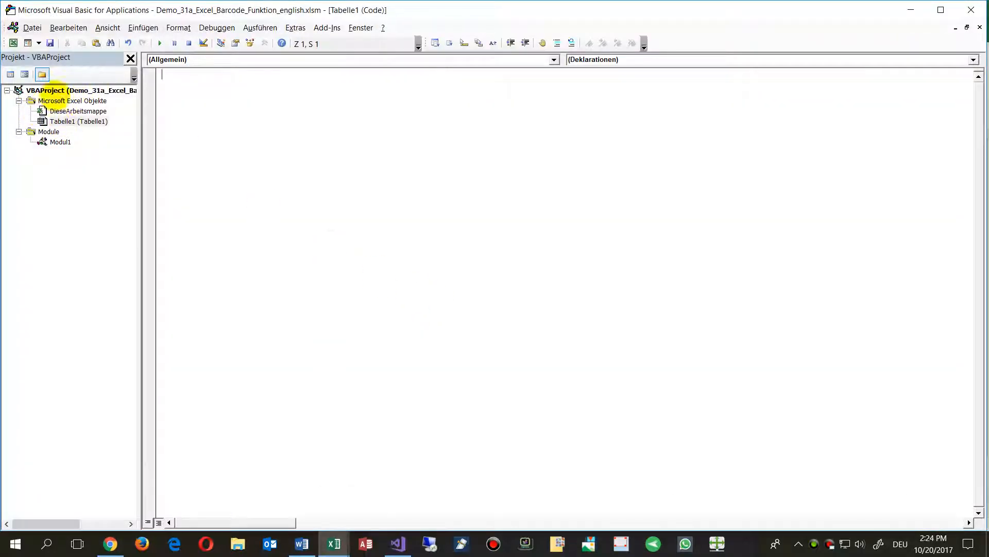
{"action": "double_click", "coordinate": [60, 142]}
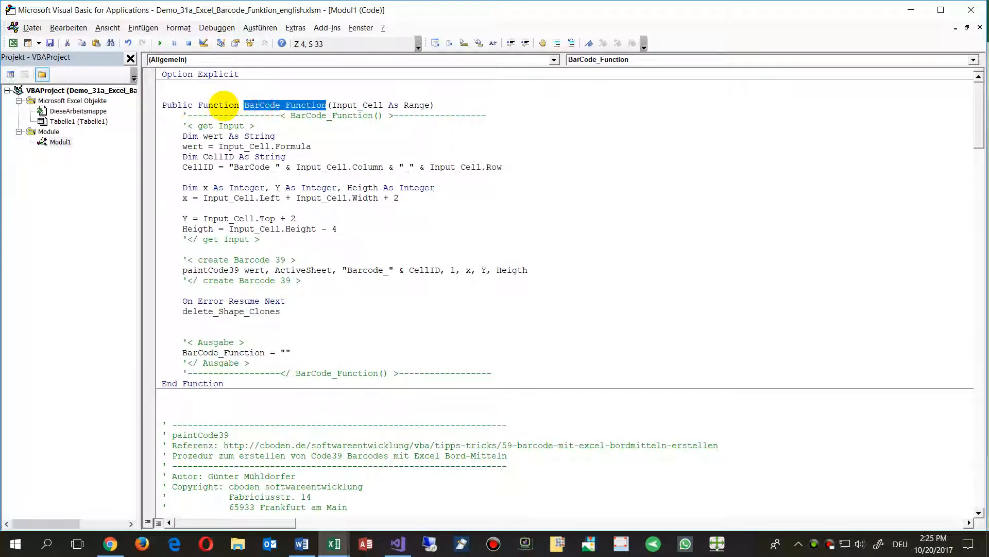
{"action": "double_click", "coordinate": [202, 105]}
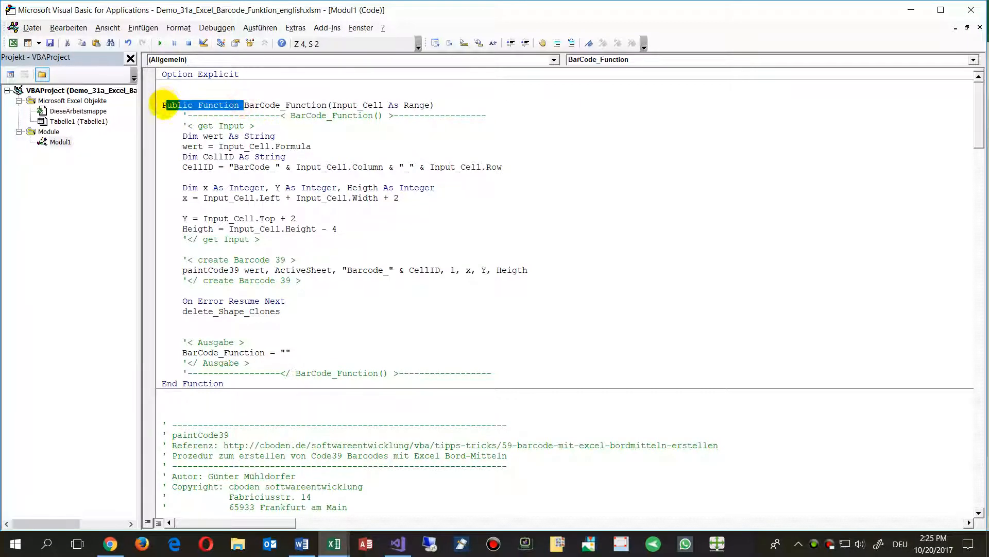
{"action": "left_click", "coordinate": [334, 543]}
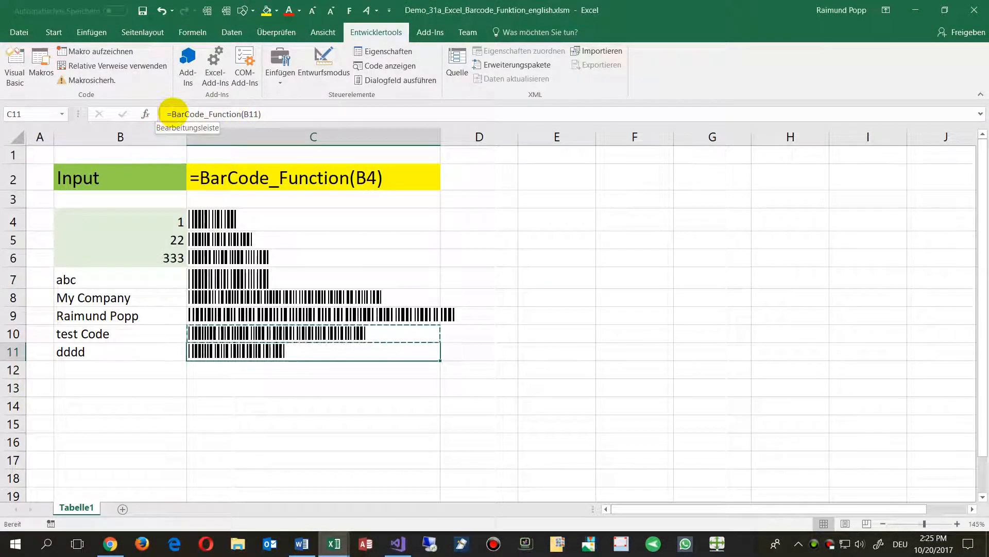
{"action": "double_click", "coordinate": [314, 351]}
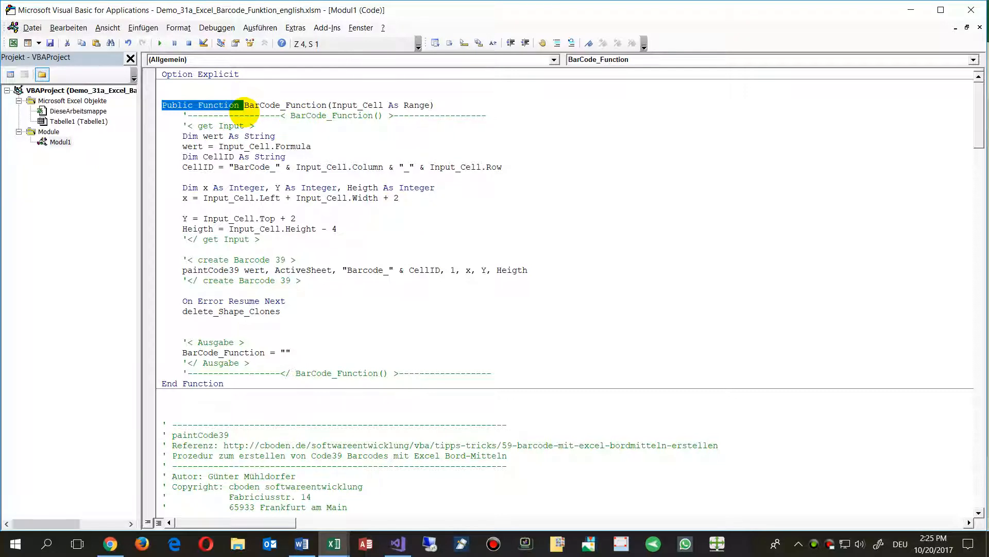
{"action": "mouse_move", "coordinate": [309, 115]}
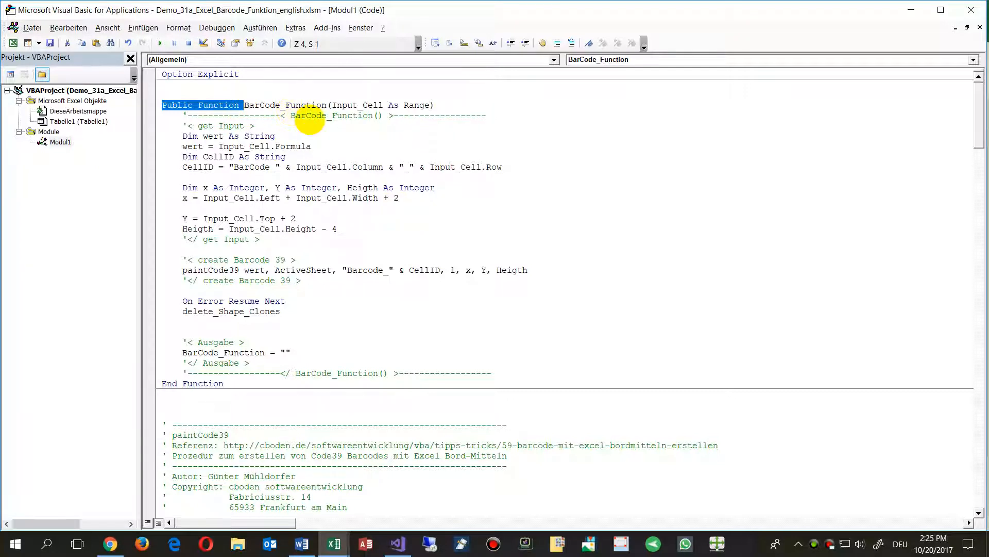
{"action": "left_click", "coordinate": [334, 542]}
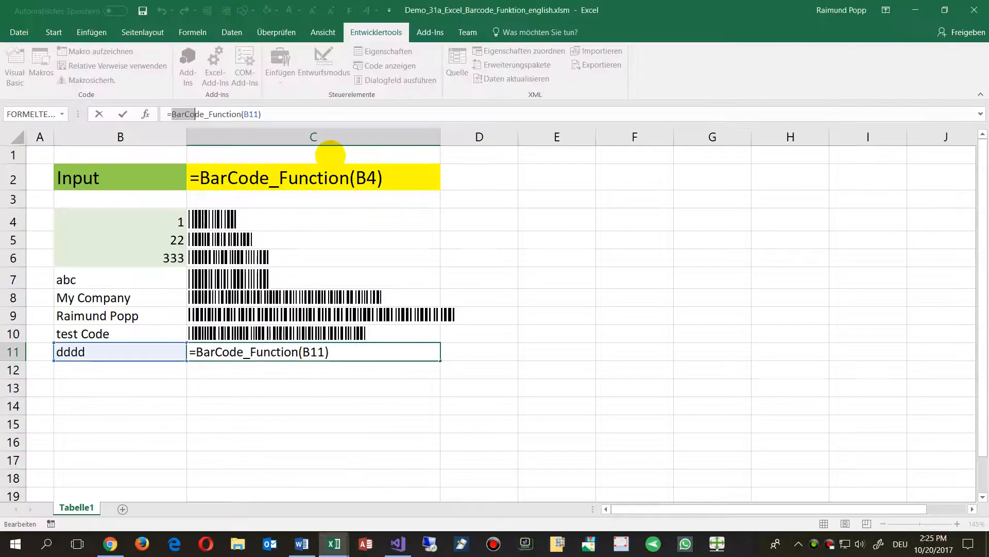
{"action": "key", "text": "Return"}
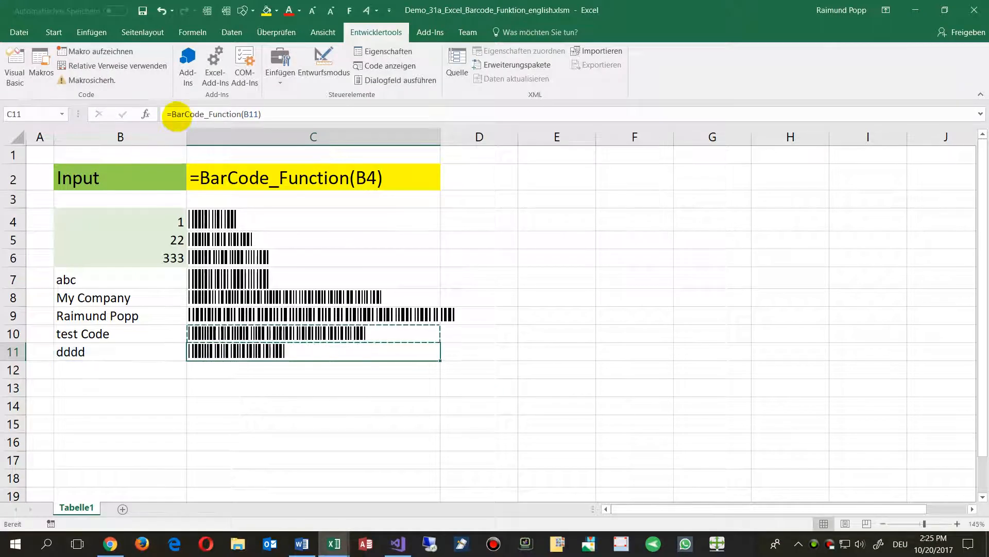
{"action": "left_click", "coordinate": [390, 66]}
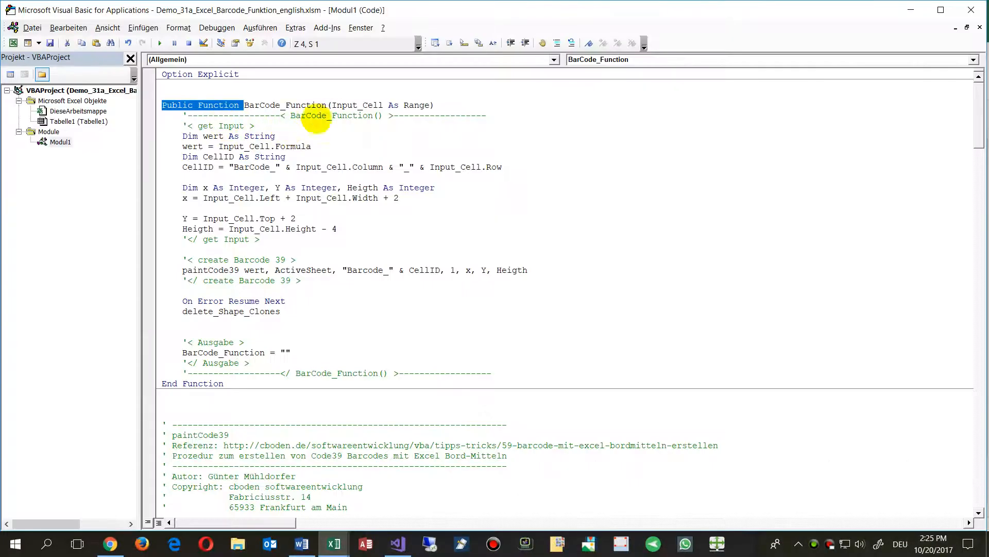
{"action": "mouse_move", "coordinate": [186, 124]}
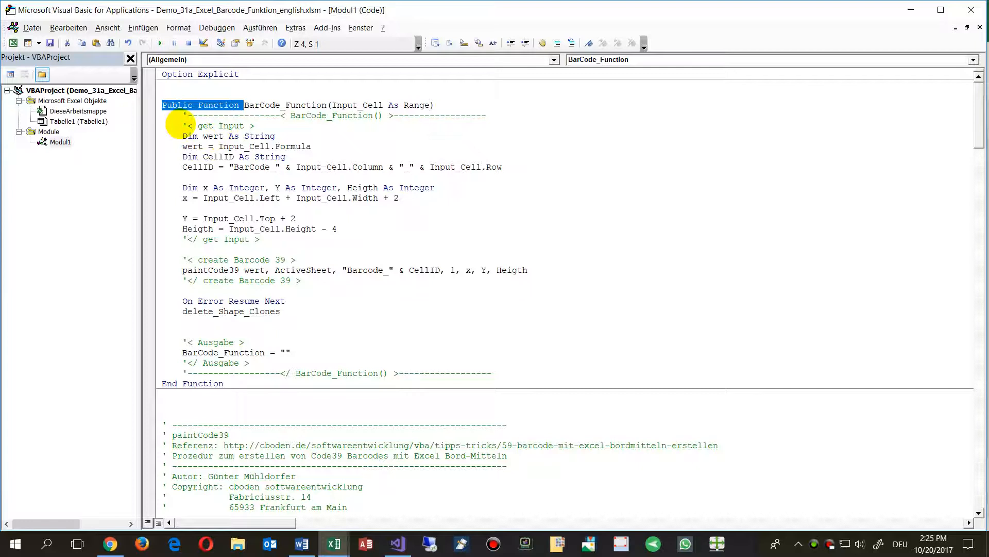
{"action": "left_click", "coordinate": [343, 104]}
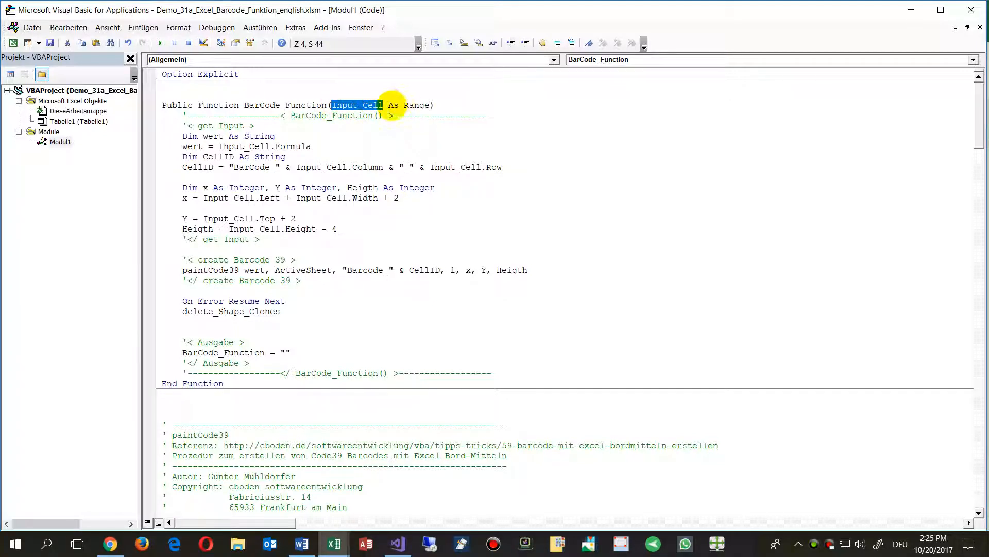
{"action": "left_click", "coordinate": [414, 104]}
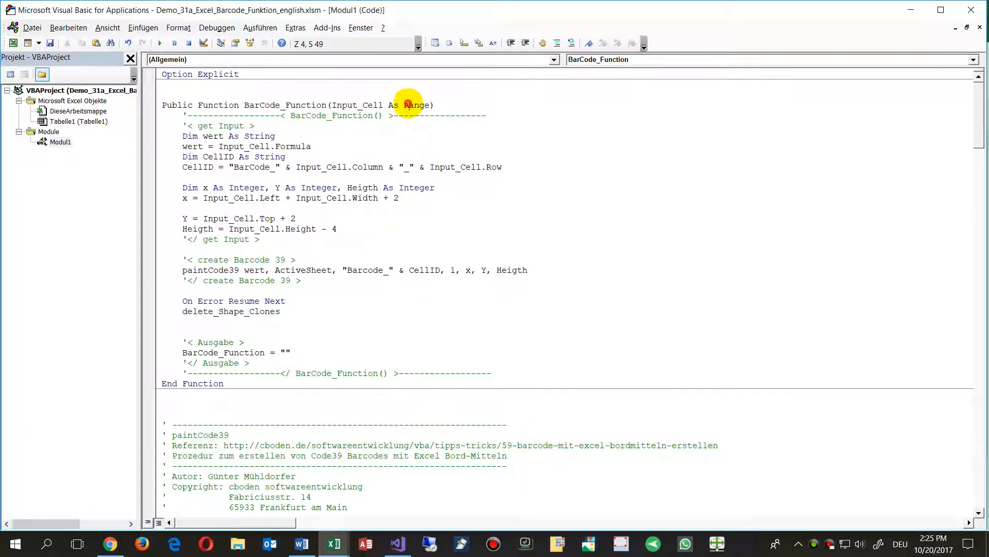
{"action": "double_click", "coordinate": [416, 105]}
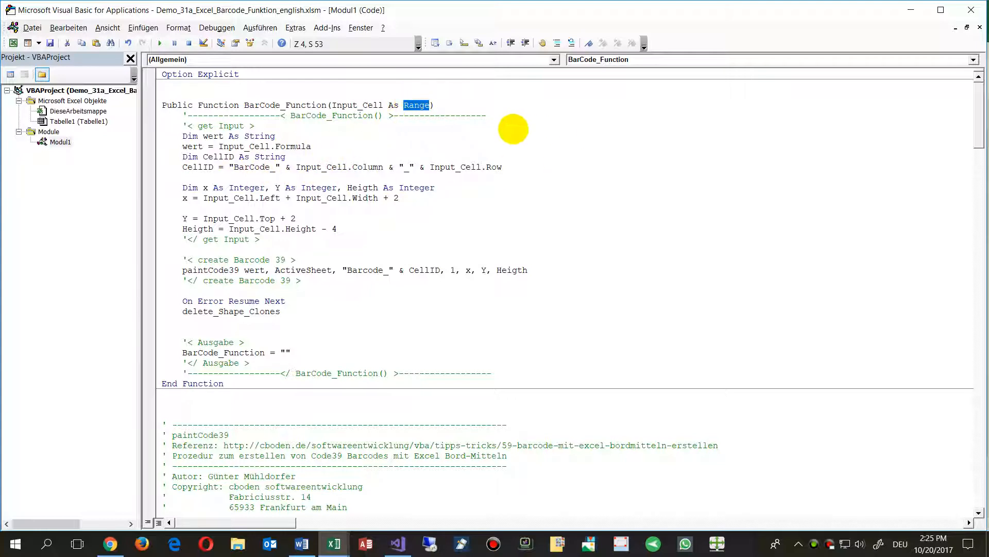
{"action": "mouse_move", "coordinate": [383, 140]}
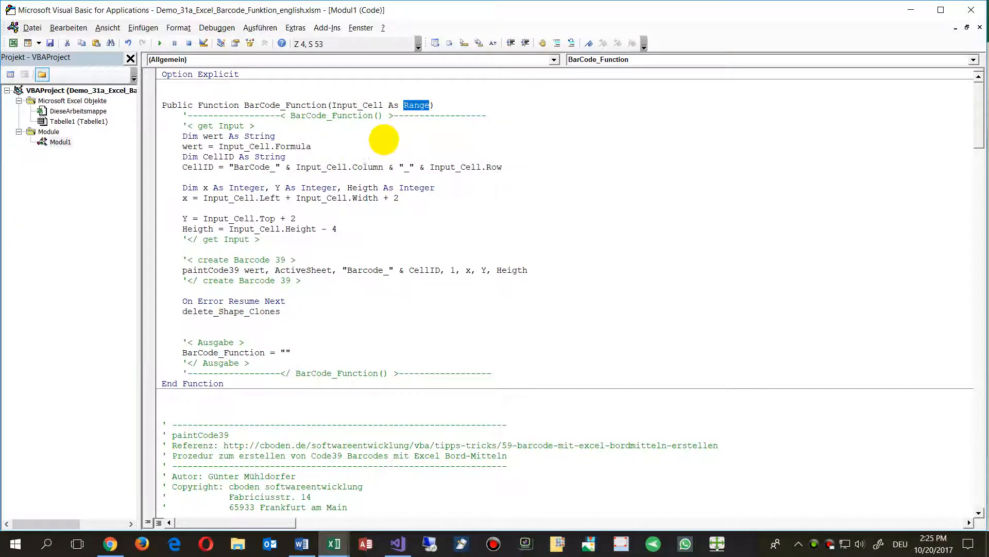
{"action": "left_click", "coordinate": [334, 542]}
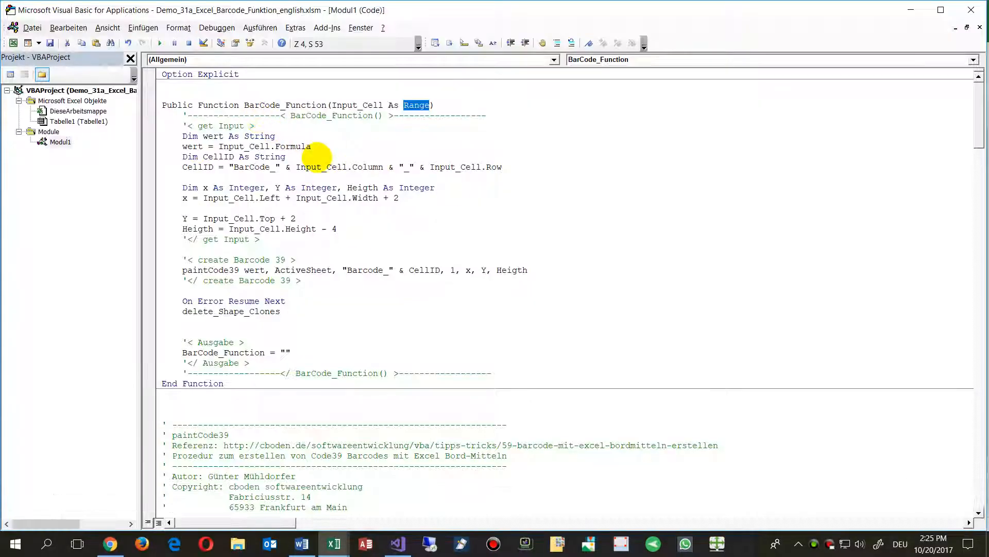
{"action": "mouse_move", "coordinate": [189, 132]}
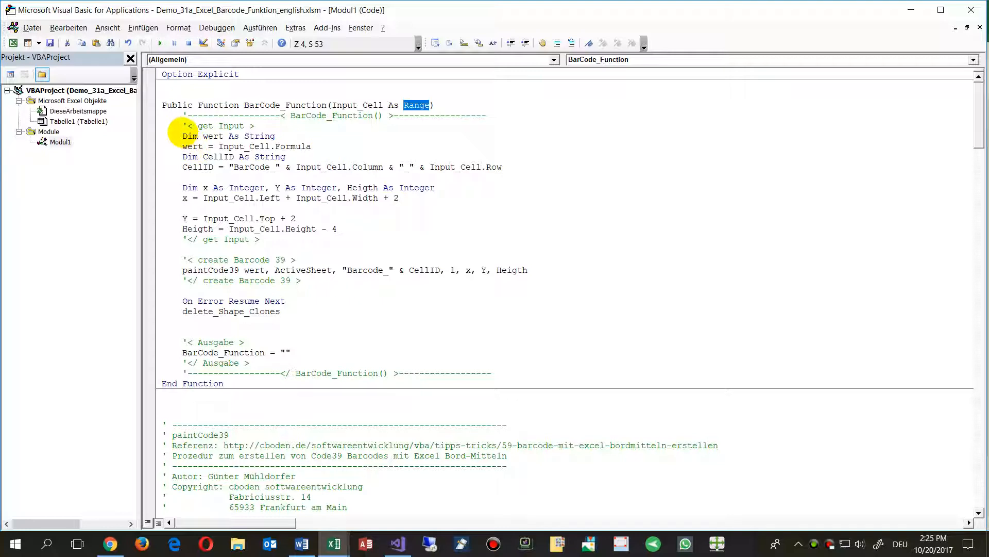
{"action": "left_click_drag", "start_coordinate": [183, 136], "coordinate": [413, 166]}
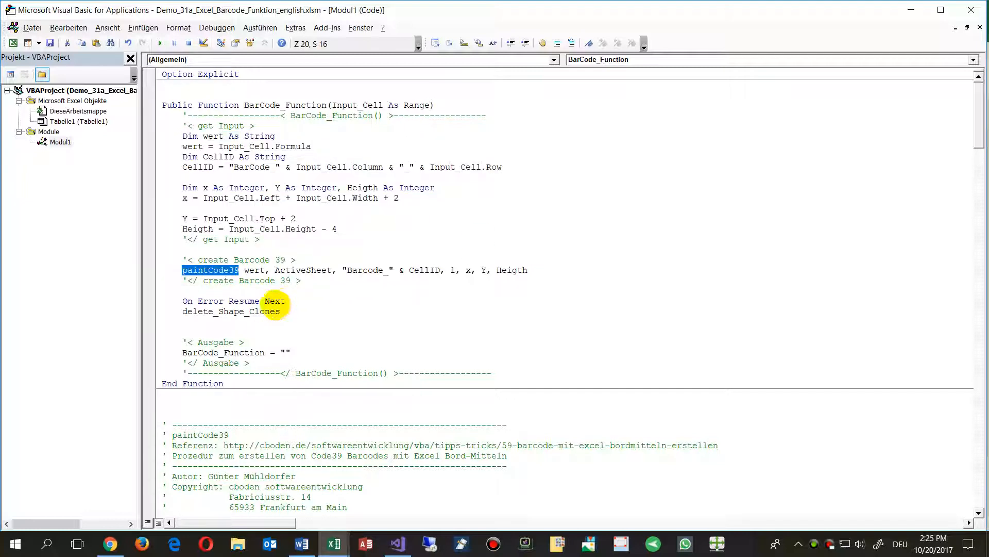
- Scroll through the paintCode39 procedure in Modul1, then switch back to the Excel workbook
{"action": "scroll", "scroll_direction": "down", "scroll_amount": 3}
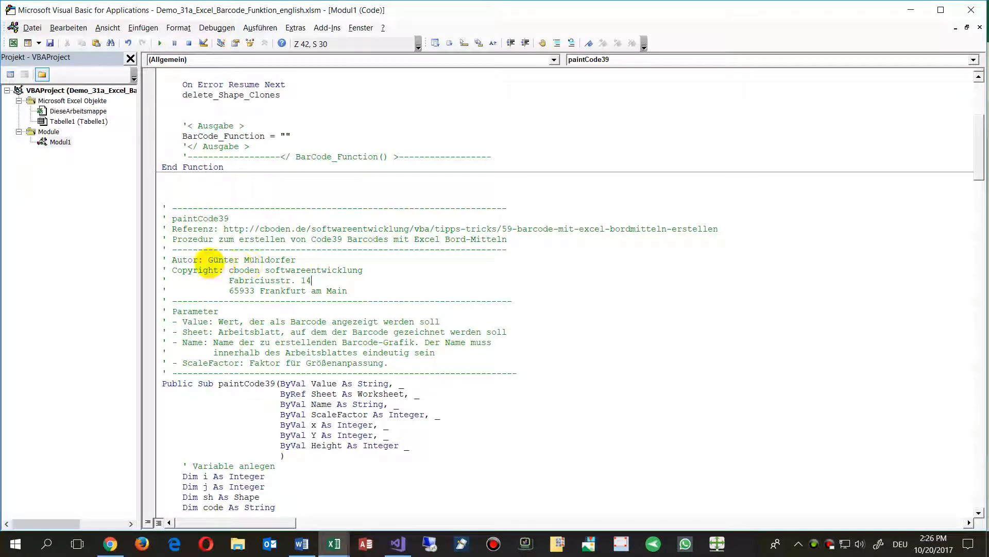
{"action": "double_click", "coordinate": [251, 260]}
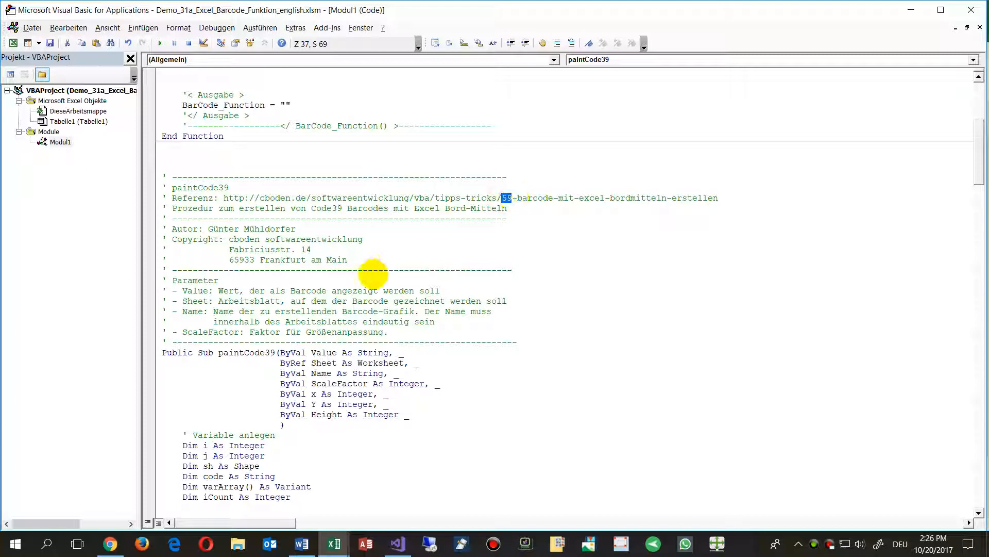
{"action": "scroll", "scroll_direction": "down", "scroll_amount": 3}
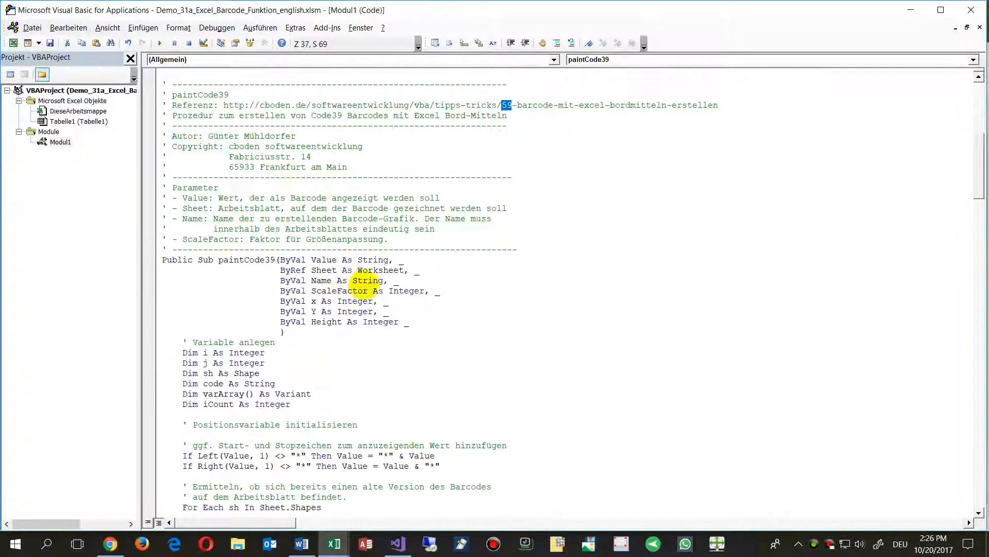
{"action": "scroll", "scroll_direction": "down", "scroll_amount": 3}
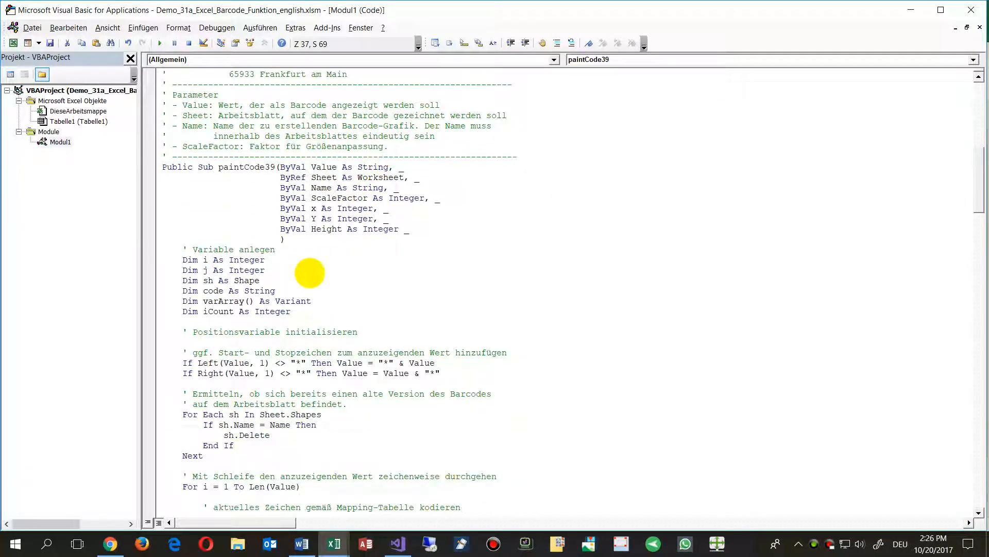
{"action": "scroll", "scroll_direction": "down", "scroll_amount": 3}
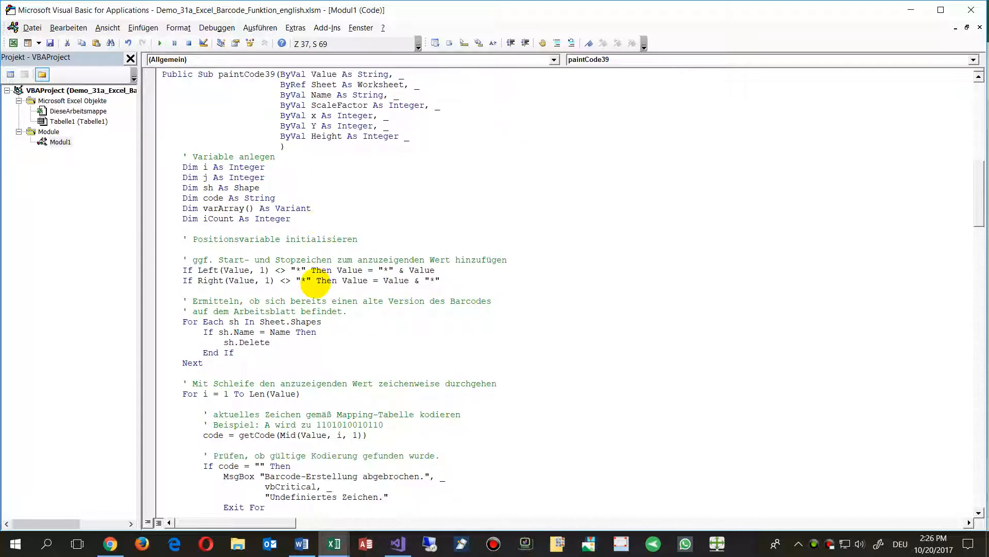
{"action": "scroll", "scroll_direction": "down", "scroll_amount": 3}
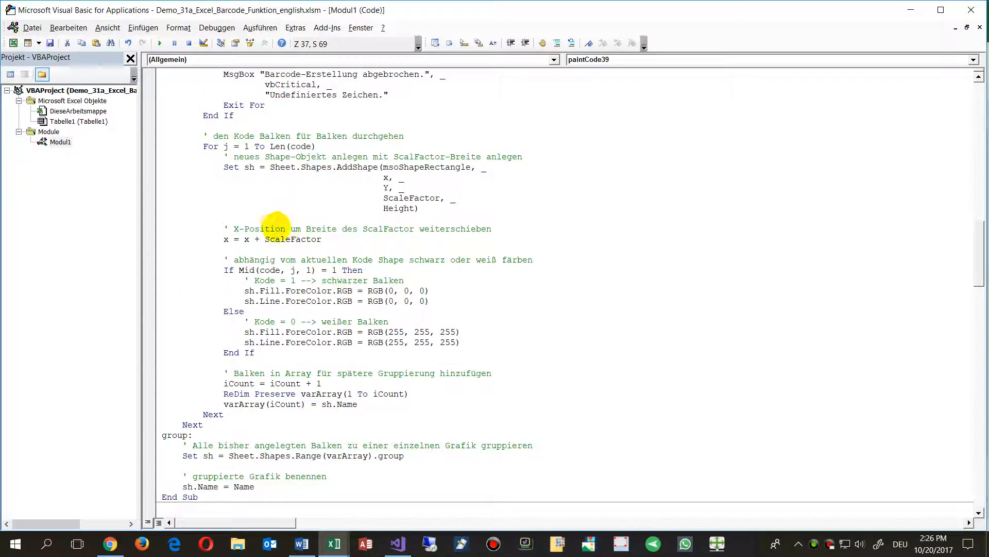
{"action": "left_click", "coordinate": [333, 543]}
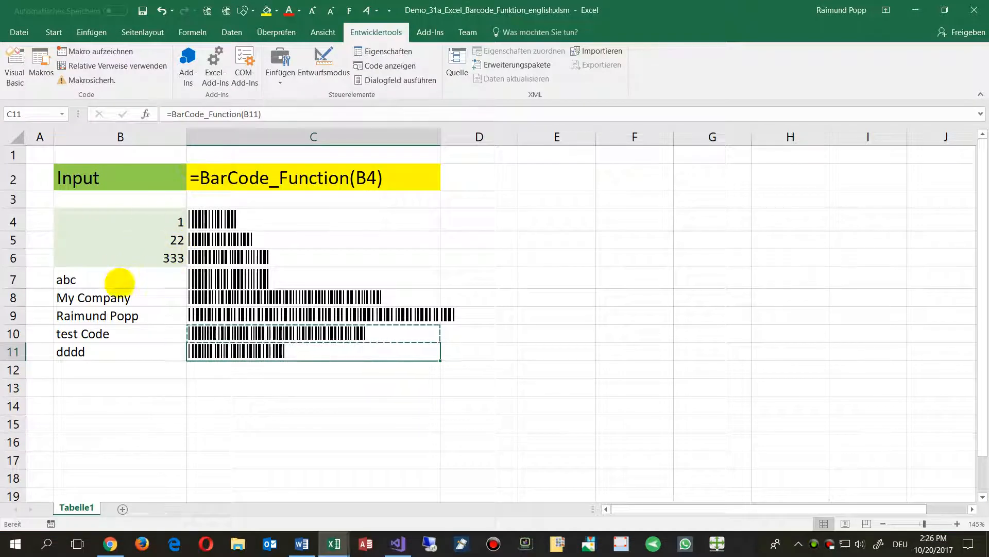
- Return to the VBA editor showing paintCode39's For j bar-drawing loop
{"action": "left_click", "coordinate": [93, 297]}
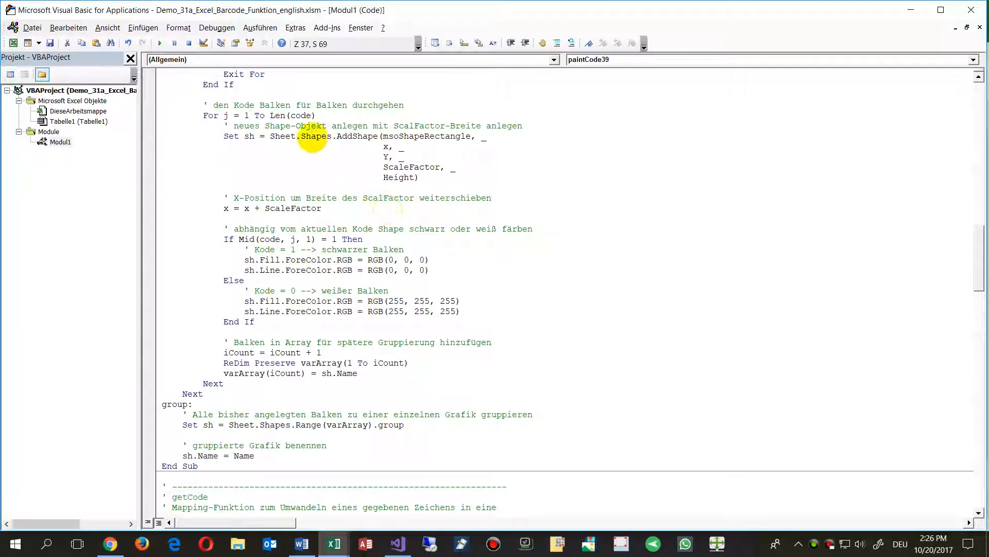
- Highlight 'Shapes' in the AddShape line and scroll to getCode's Select Case table
{"action": "double_click", "coordinate": [314, 135]}
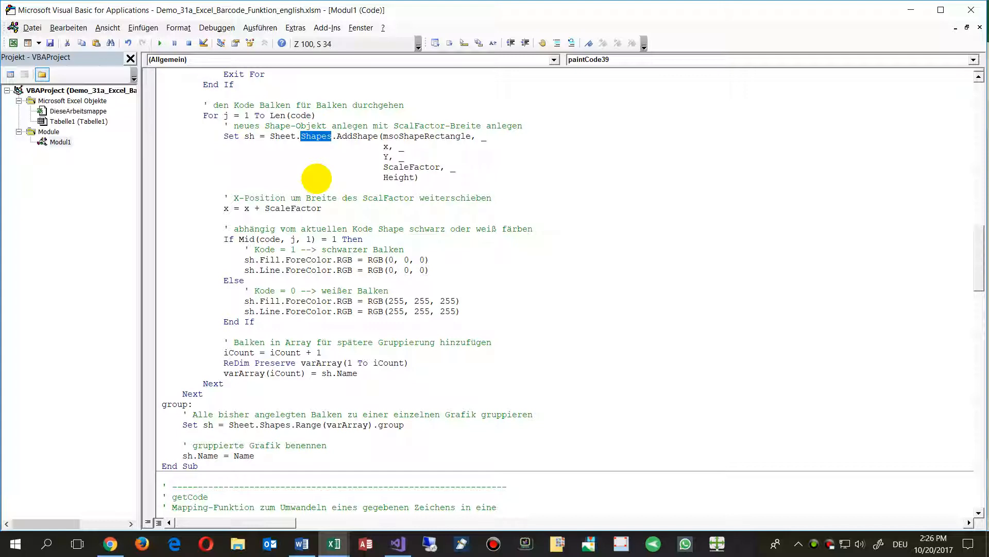
{"action": "mouse_move", "coordinate": [319, 202]}
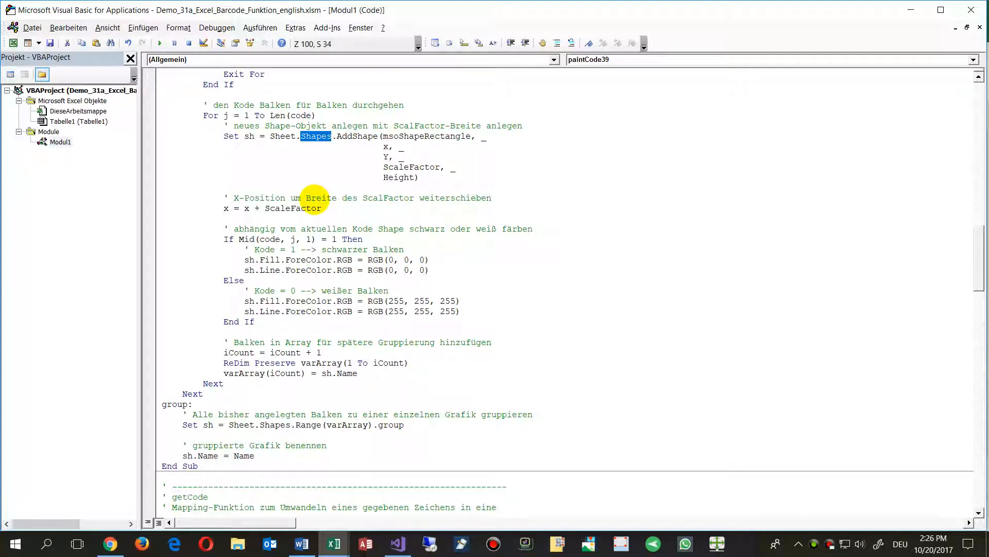
{"action": "scroll", "scroll_direction": "down", "scroll_amount": 3}
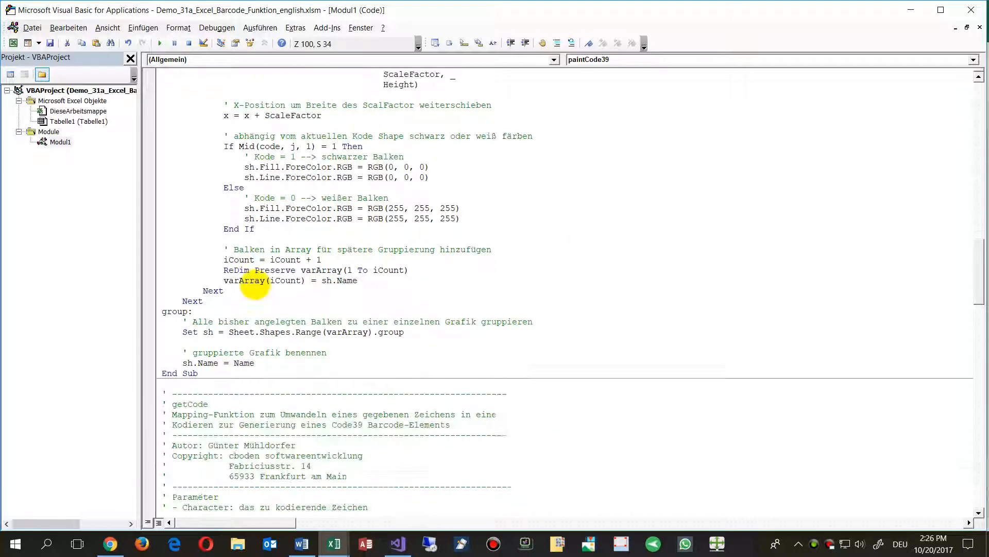
{"action": "scroll", "scroll_direction": "down", "scroll_amount": 3}
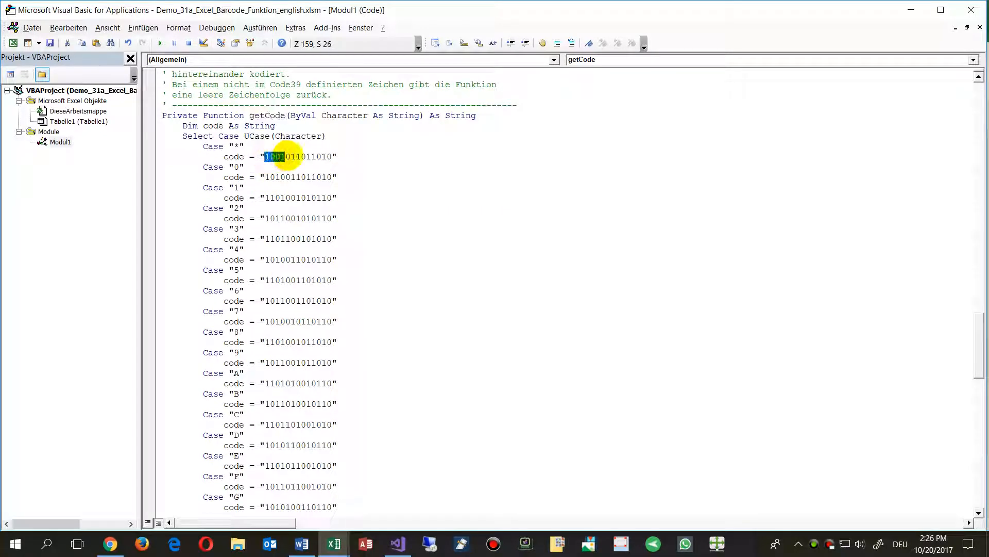
- Highlight the '*' bar pattern, browse the full getCode table and scroll back to the paintCode39 header
{"action": "left_click_drag", "start_coordinate": [265, 157], "coordinate": [323, 157]}
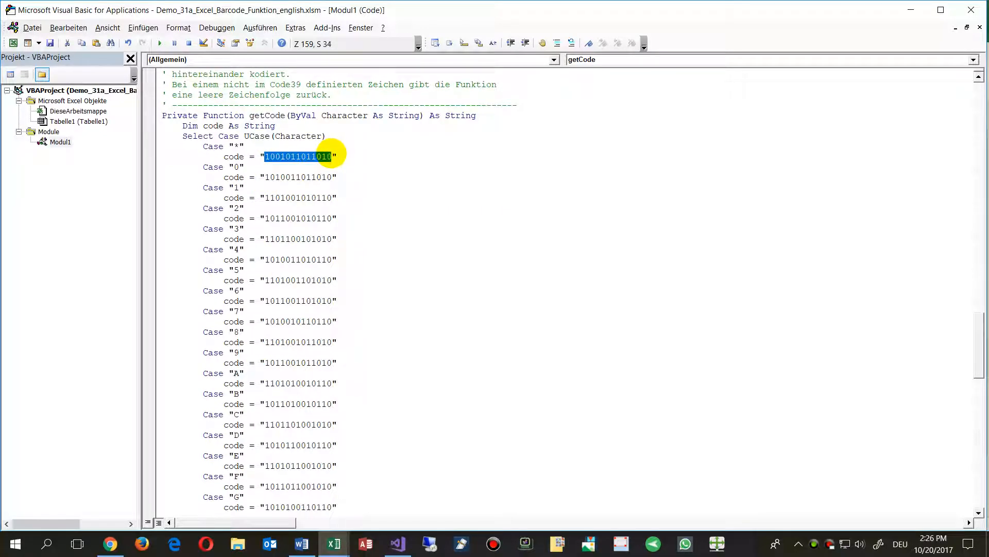
{"action": "left_click", "coordinate": [264, 157]}
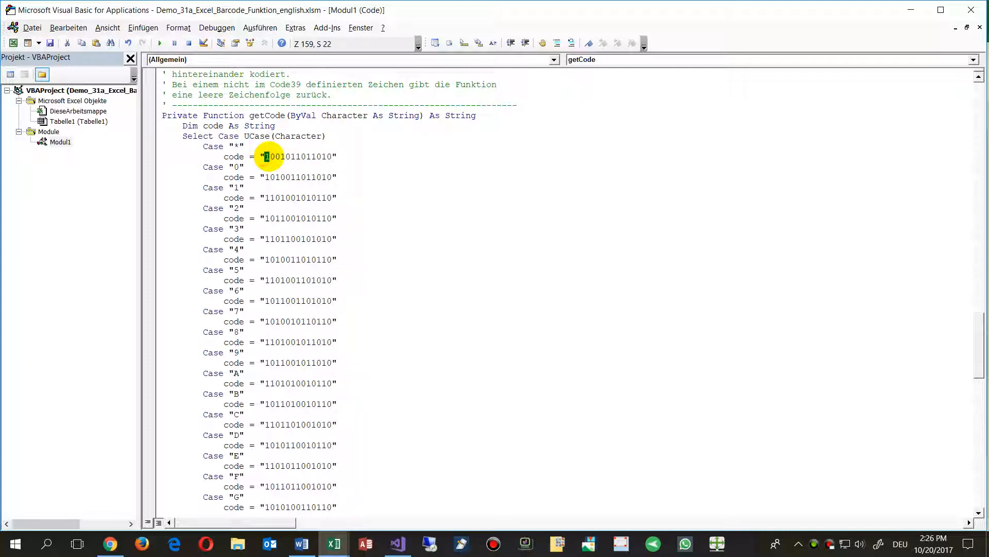
{"action": "scroll", "scroll_direction": "down", "scroll_amount": 3}
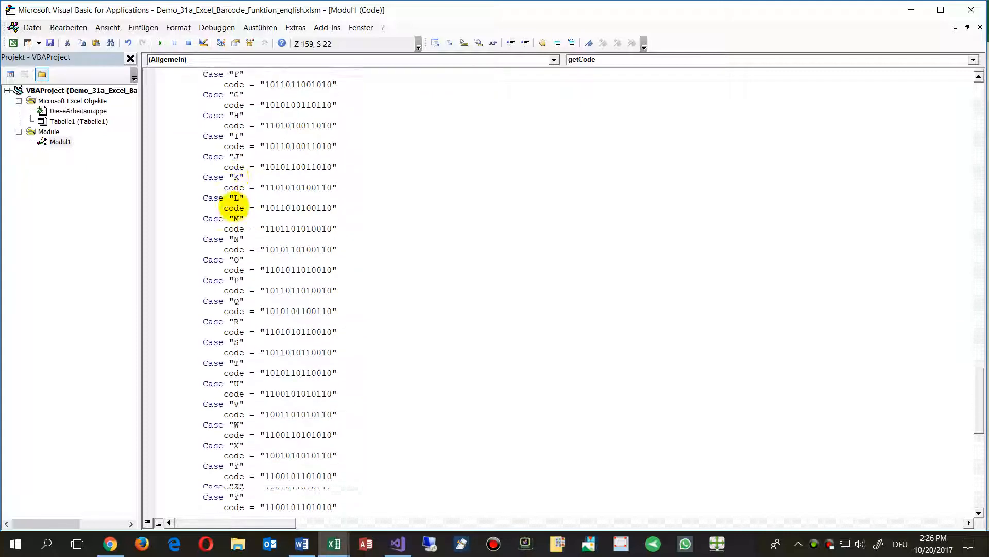
{"action": "scroll", "scroll_direction": "down", "scroll_amount": 3}
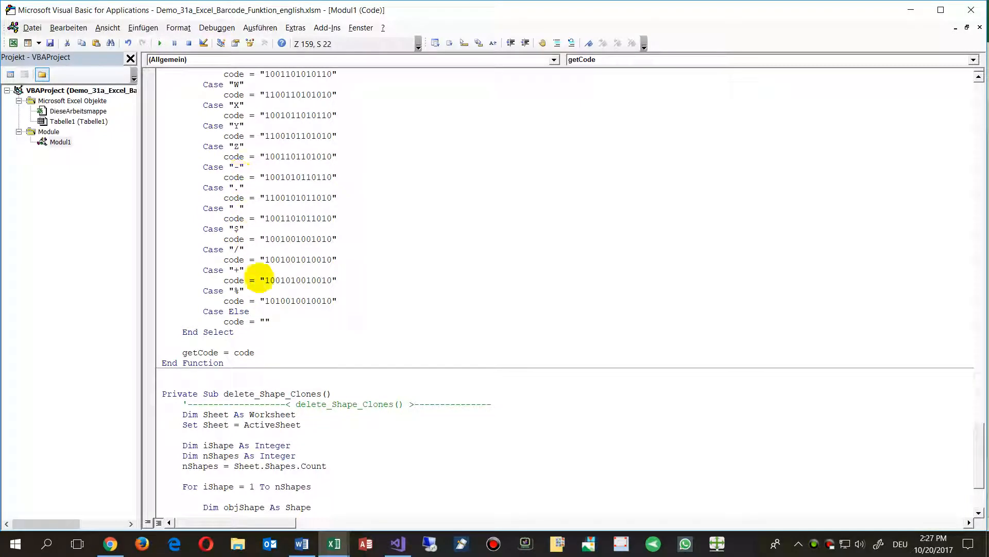
{"action": "scroll", "scroll_direction": "up", "scroll_amount": 3}
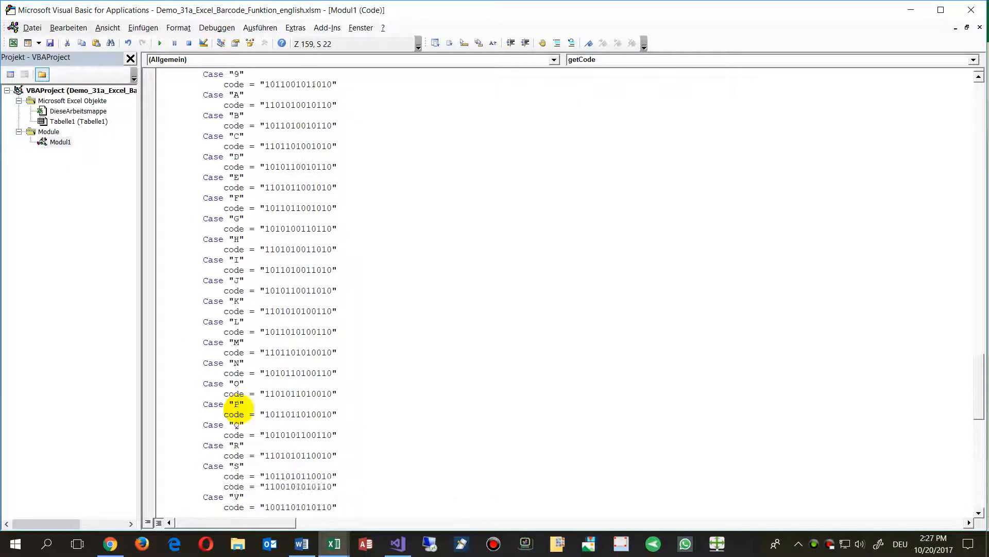
{"action": "scroll", "scroll_direction": "up", "scroll_amount": 3}
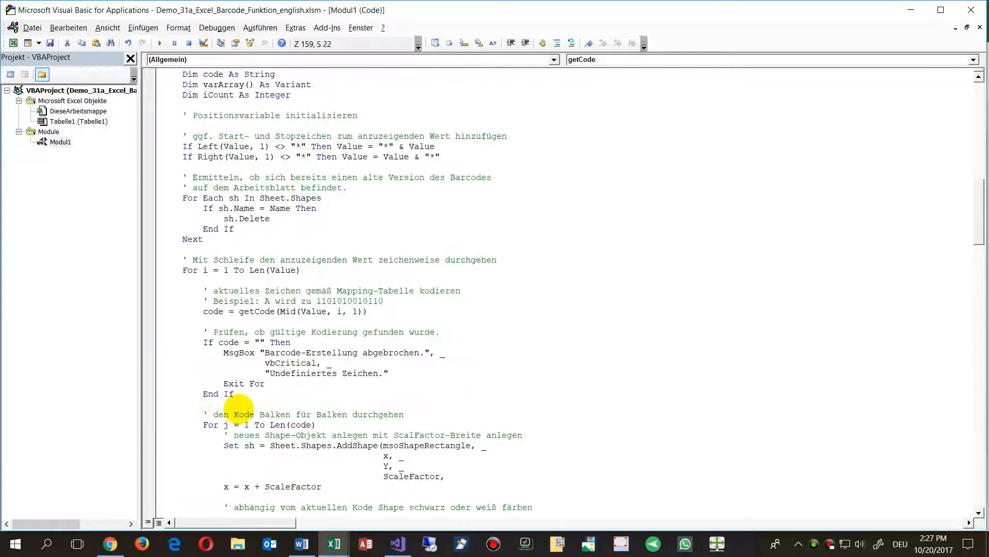
{"action": "scroll", "scroll_direction": "down", "scroll_amount": 3}
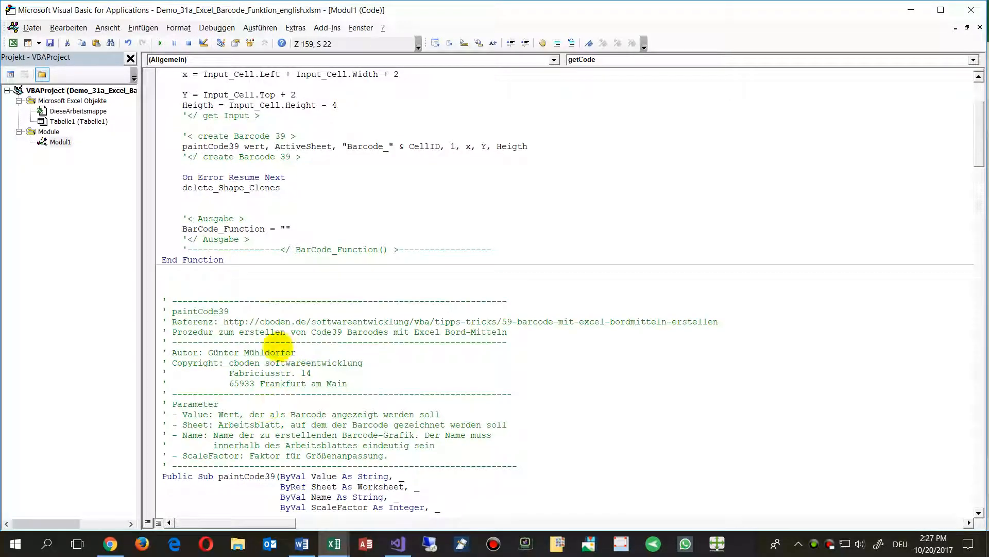
{"action": "scroll", "scroll_direction": "up", "scroll_amount": 3}
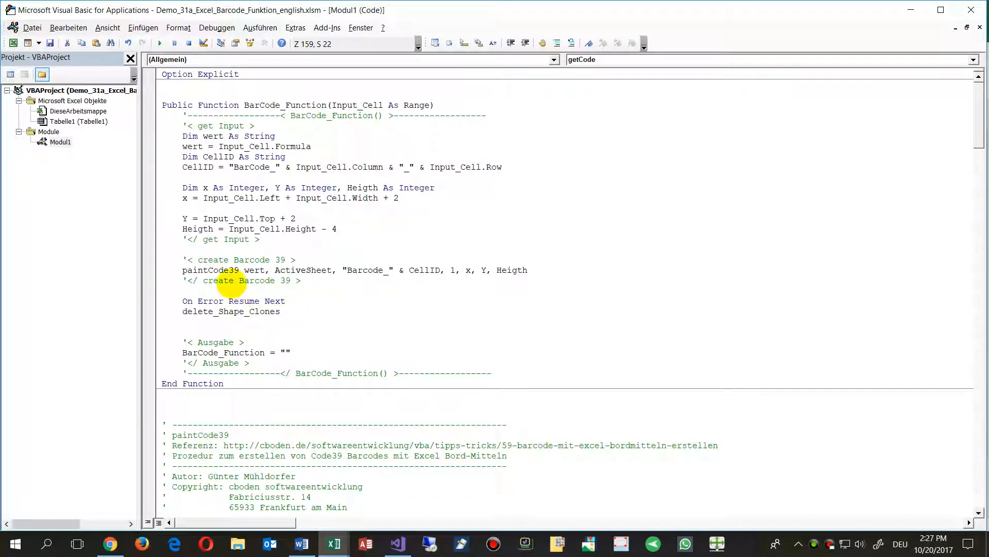
{"action": "scroll", "scroll_direction": "down", "scroll_amount": 3}
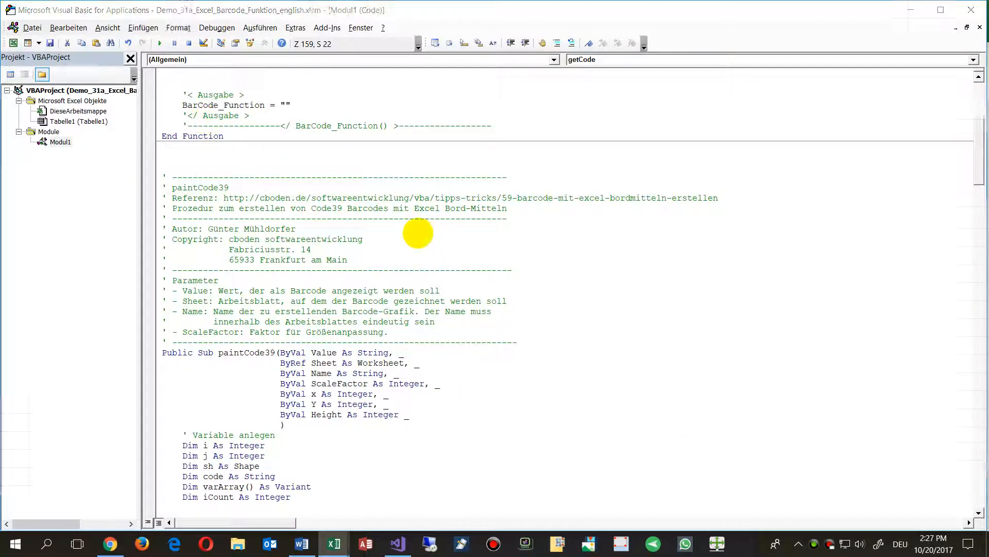
- Return to the barcode worksheet after a brief look at the macro code
{"action": "left_click", "coordinate": [334, 543]}
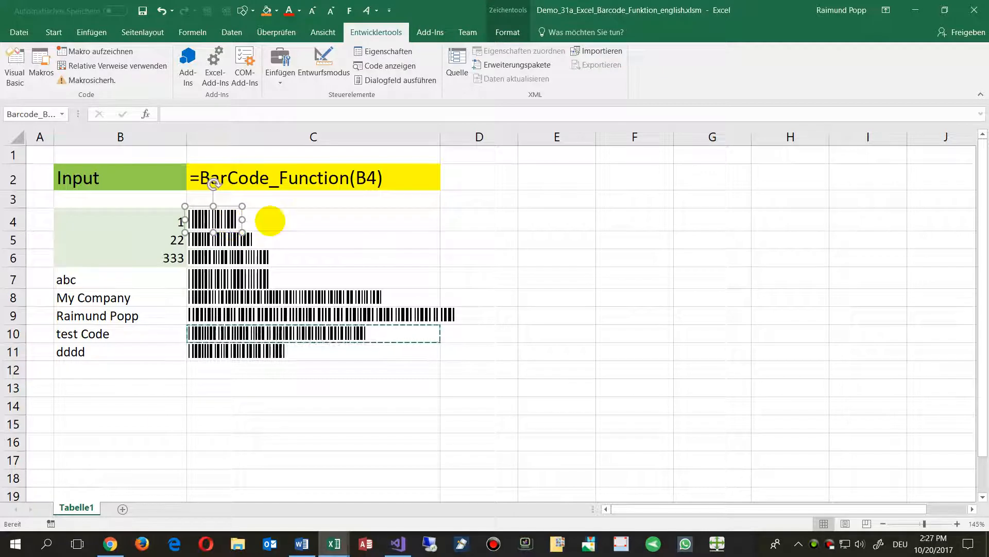
{"action": "mouse_move", "coordinate": [312, 247]}
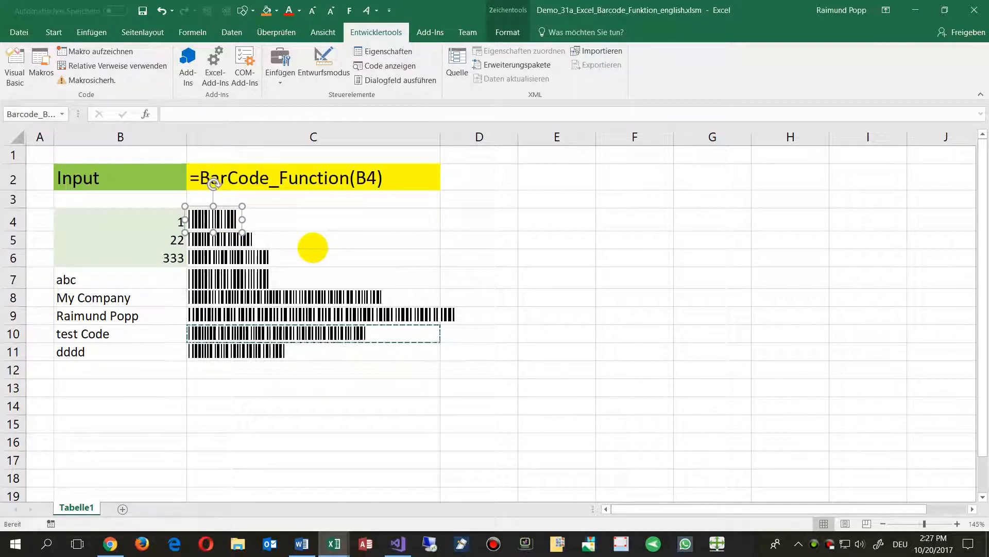
{"action": "left_click", "coordinate": [390, 66]}
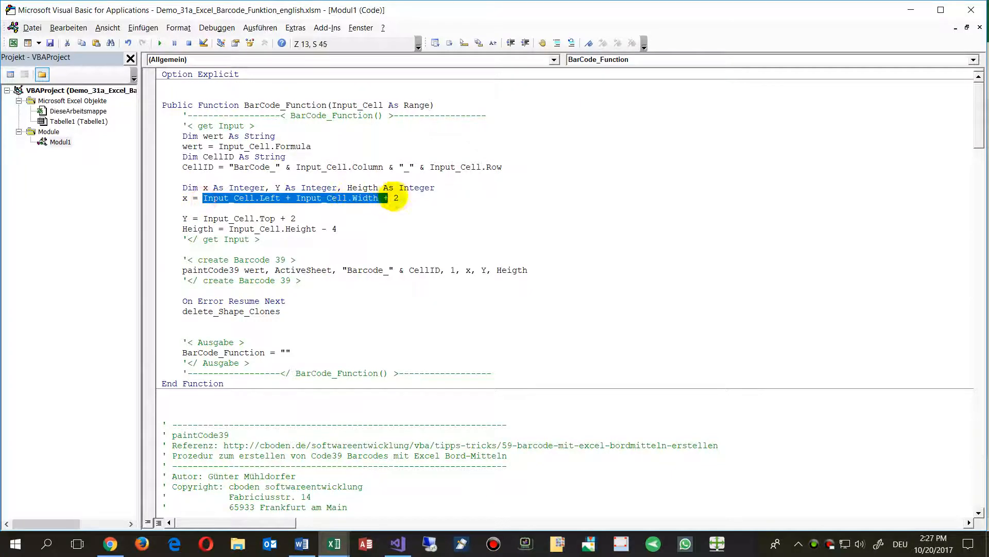
{"action": "left_click", "coordinate": [334, 542]}
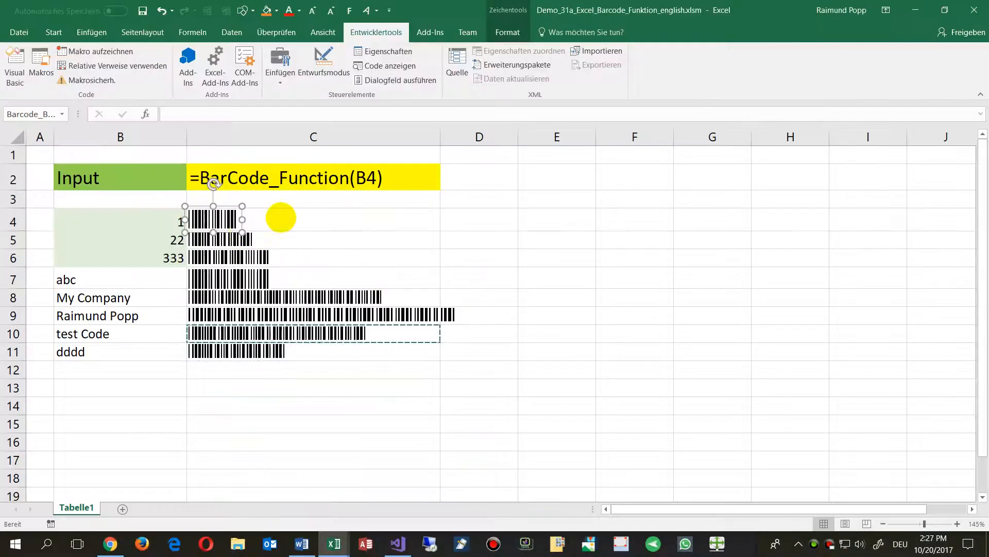
- Select the empty cell B12 below dddd to add the new 'eeee' entry with its barcode
{"action": "left_click", "coordinate": [314, 220]}
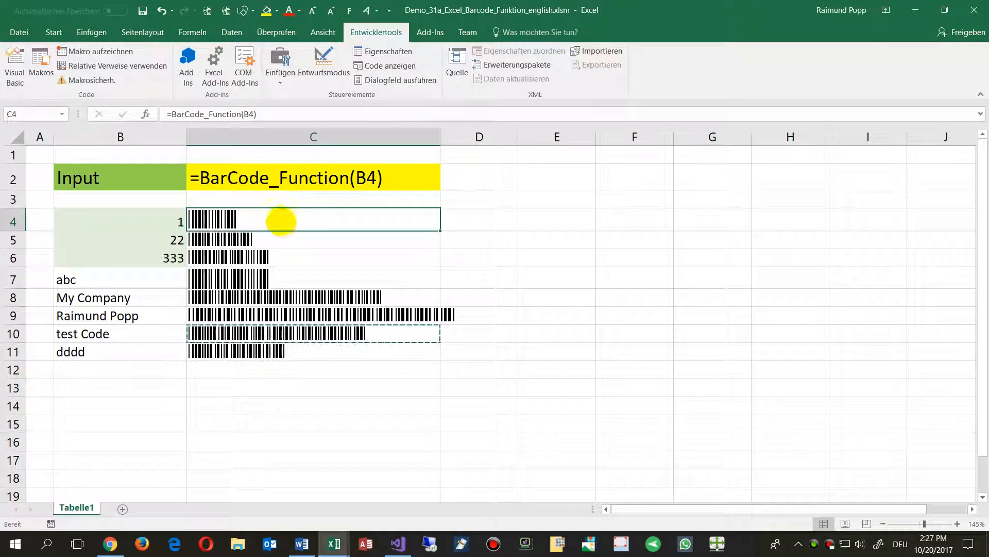
{"action": "left_click", "coordinate": [214, 219]}
{"action": "type", "text": "eeee"}
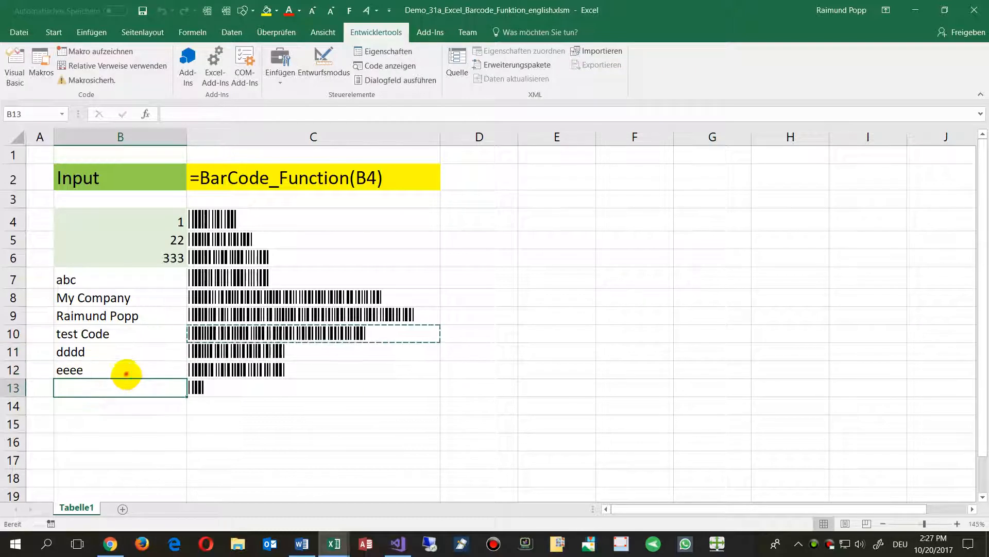
{"action": "left_click", "coordinate": [238, 369]}
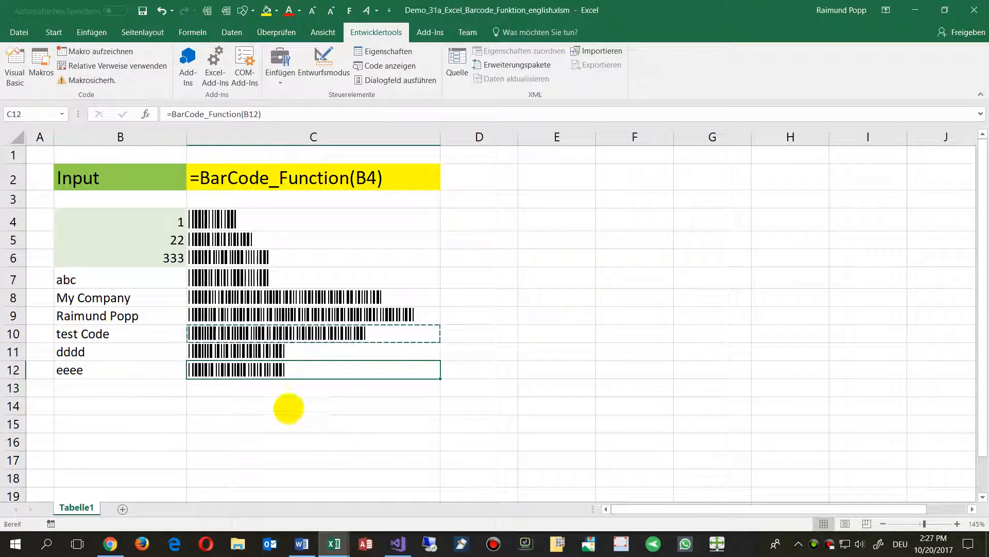
{"action": "mouse_move", "coordinate": [138, 409]}
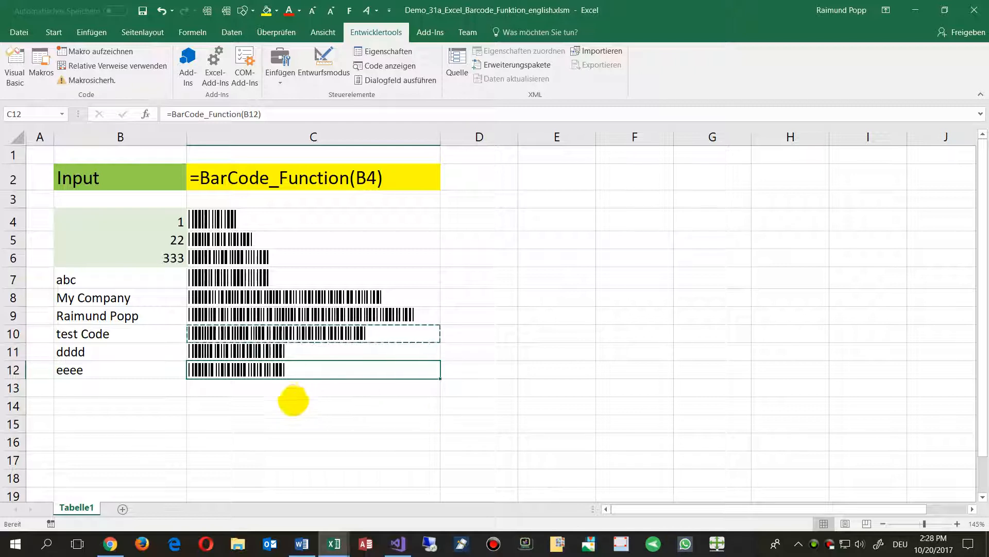
{"action": "left_click", "coordinate": [312, 388]}
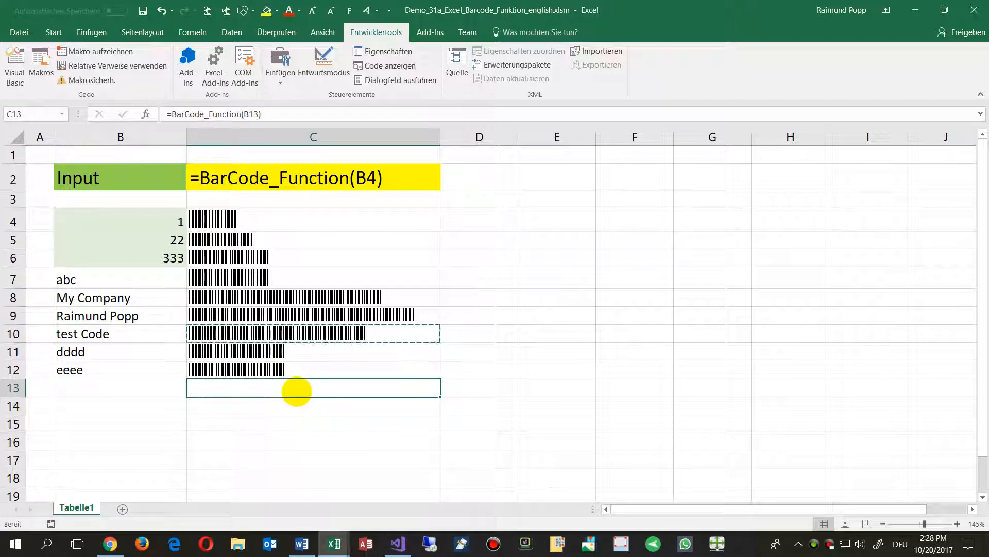
{"action": "mouse_move", "coordinate": [309, 427]}
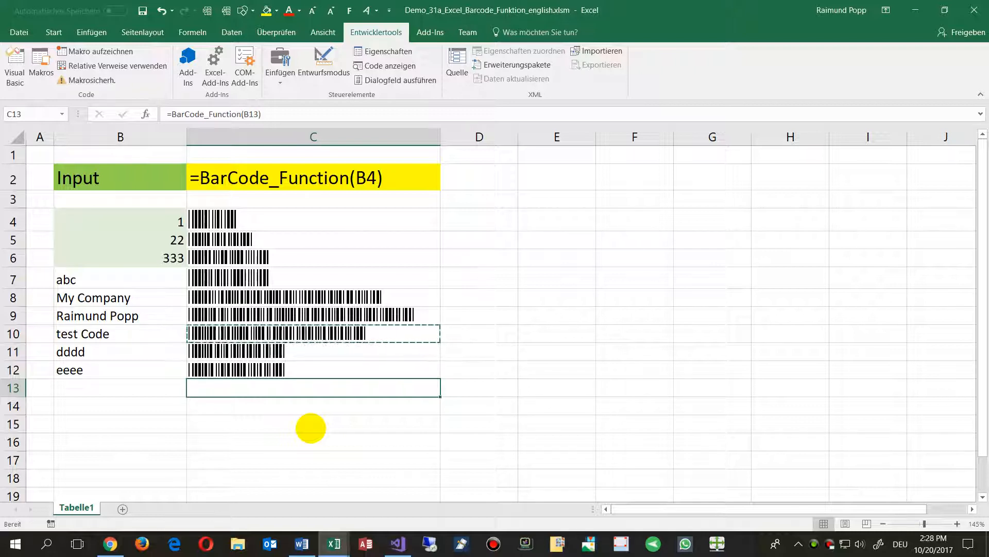
{"action": "mouse_move", "coordinate": [511, 401]}
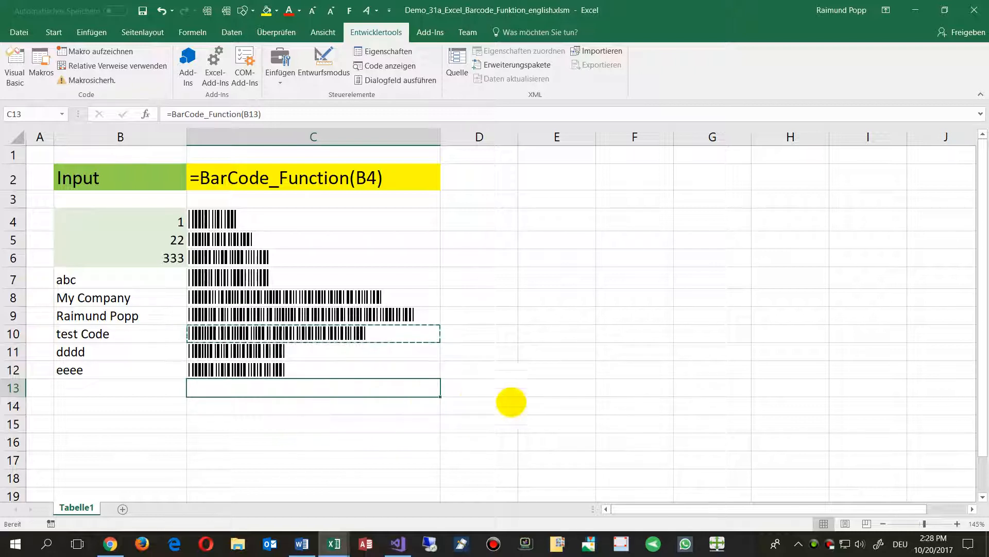
{"action": "left_click", "coordinate": [556, 387]}
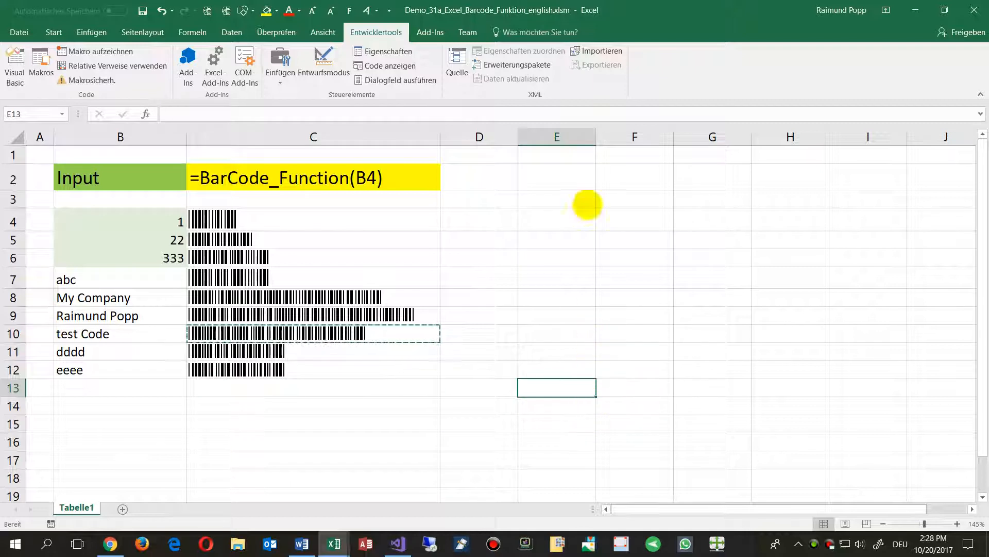
{"action": "mouse_move", "coordinate": [548, 284]}
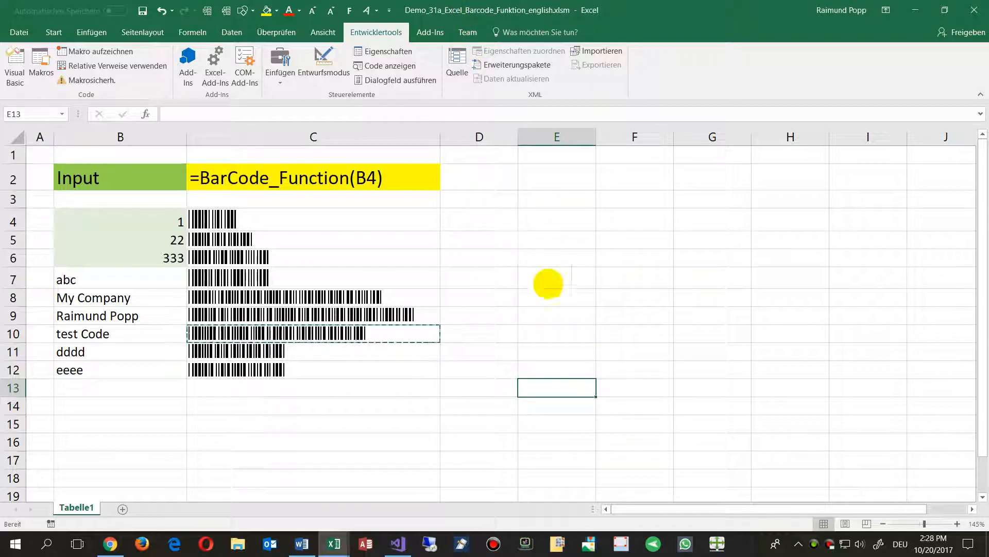